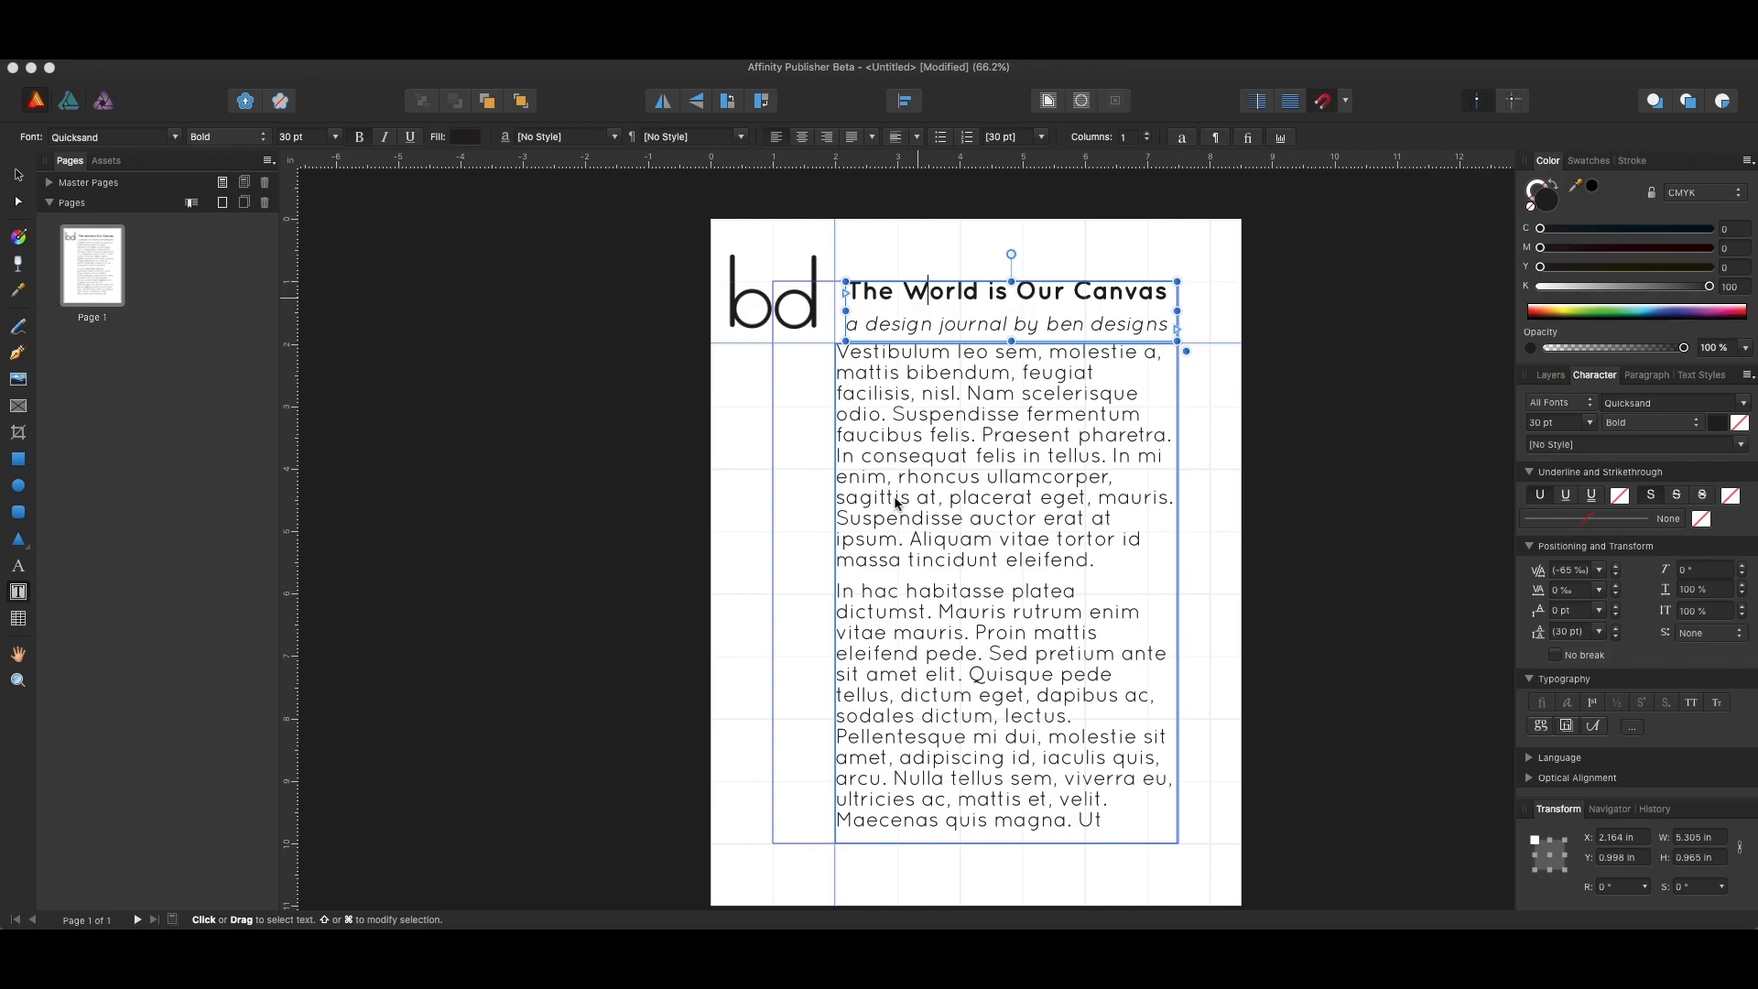
{"action": "mouse_move", "coordinate": [971, 374]}
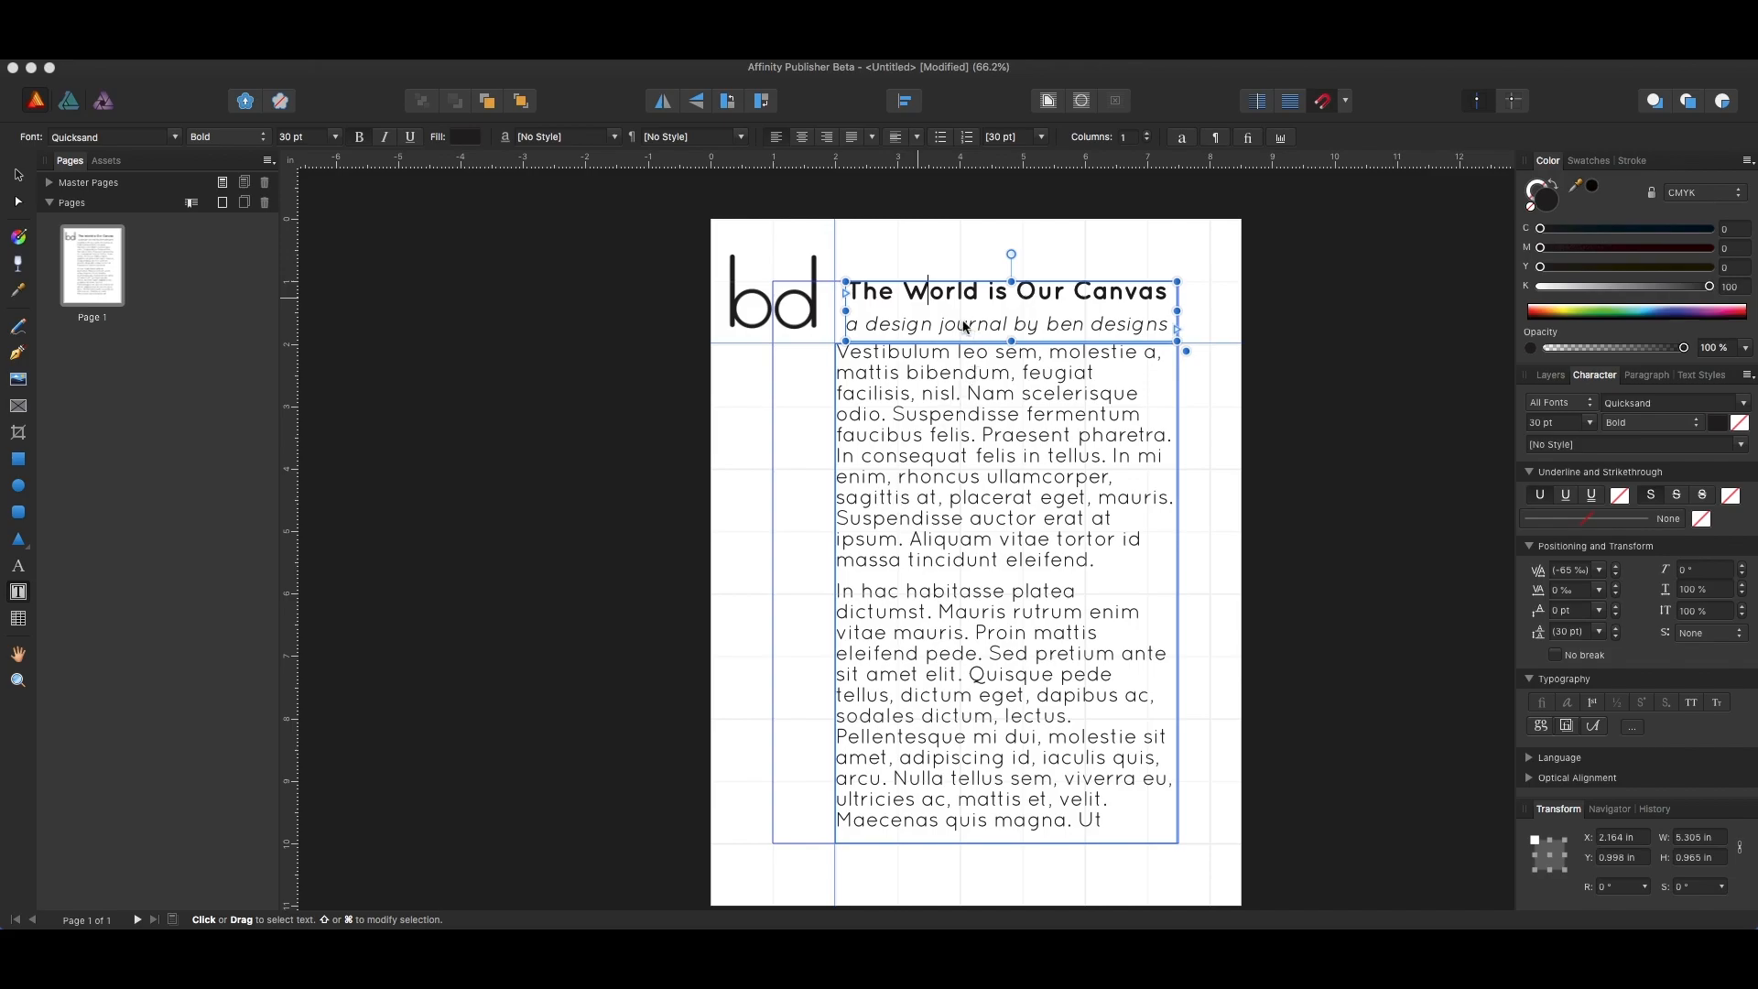
{"action": "mouse_move", "coordinate": [958, 322]}
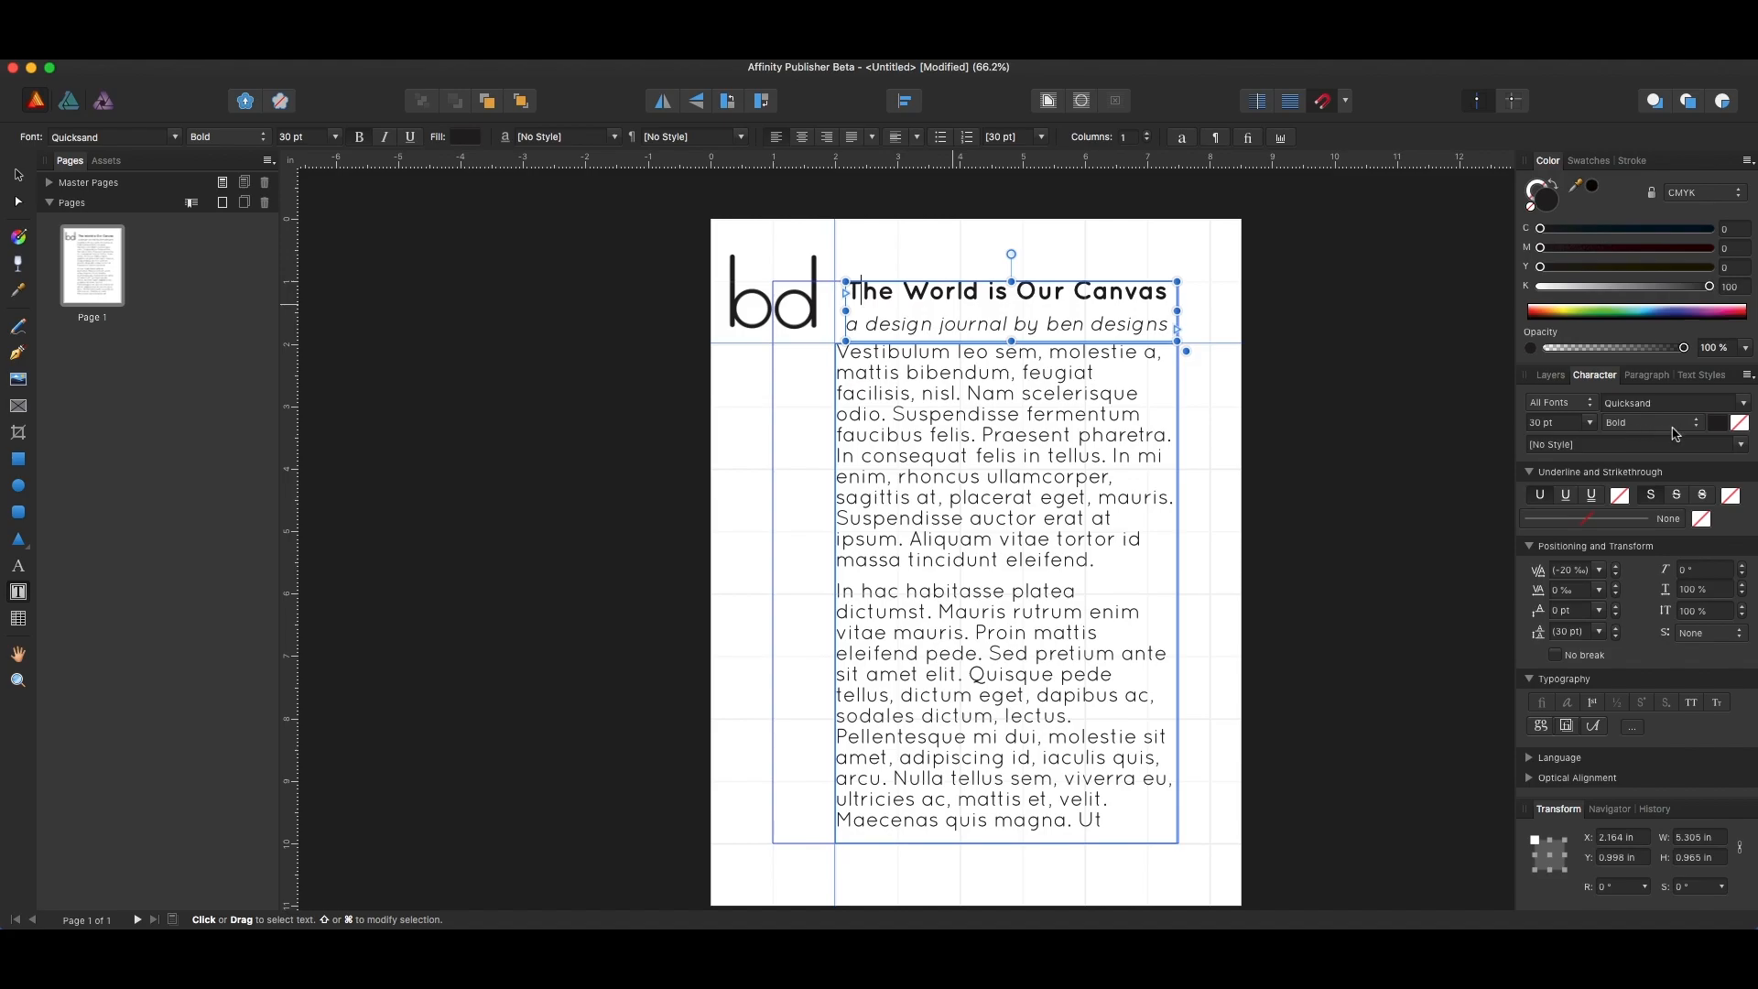
{"action": "mouse_move", "coordinate": [1674, 436]}
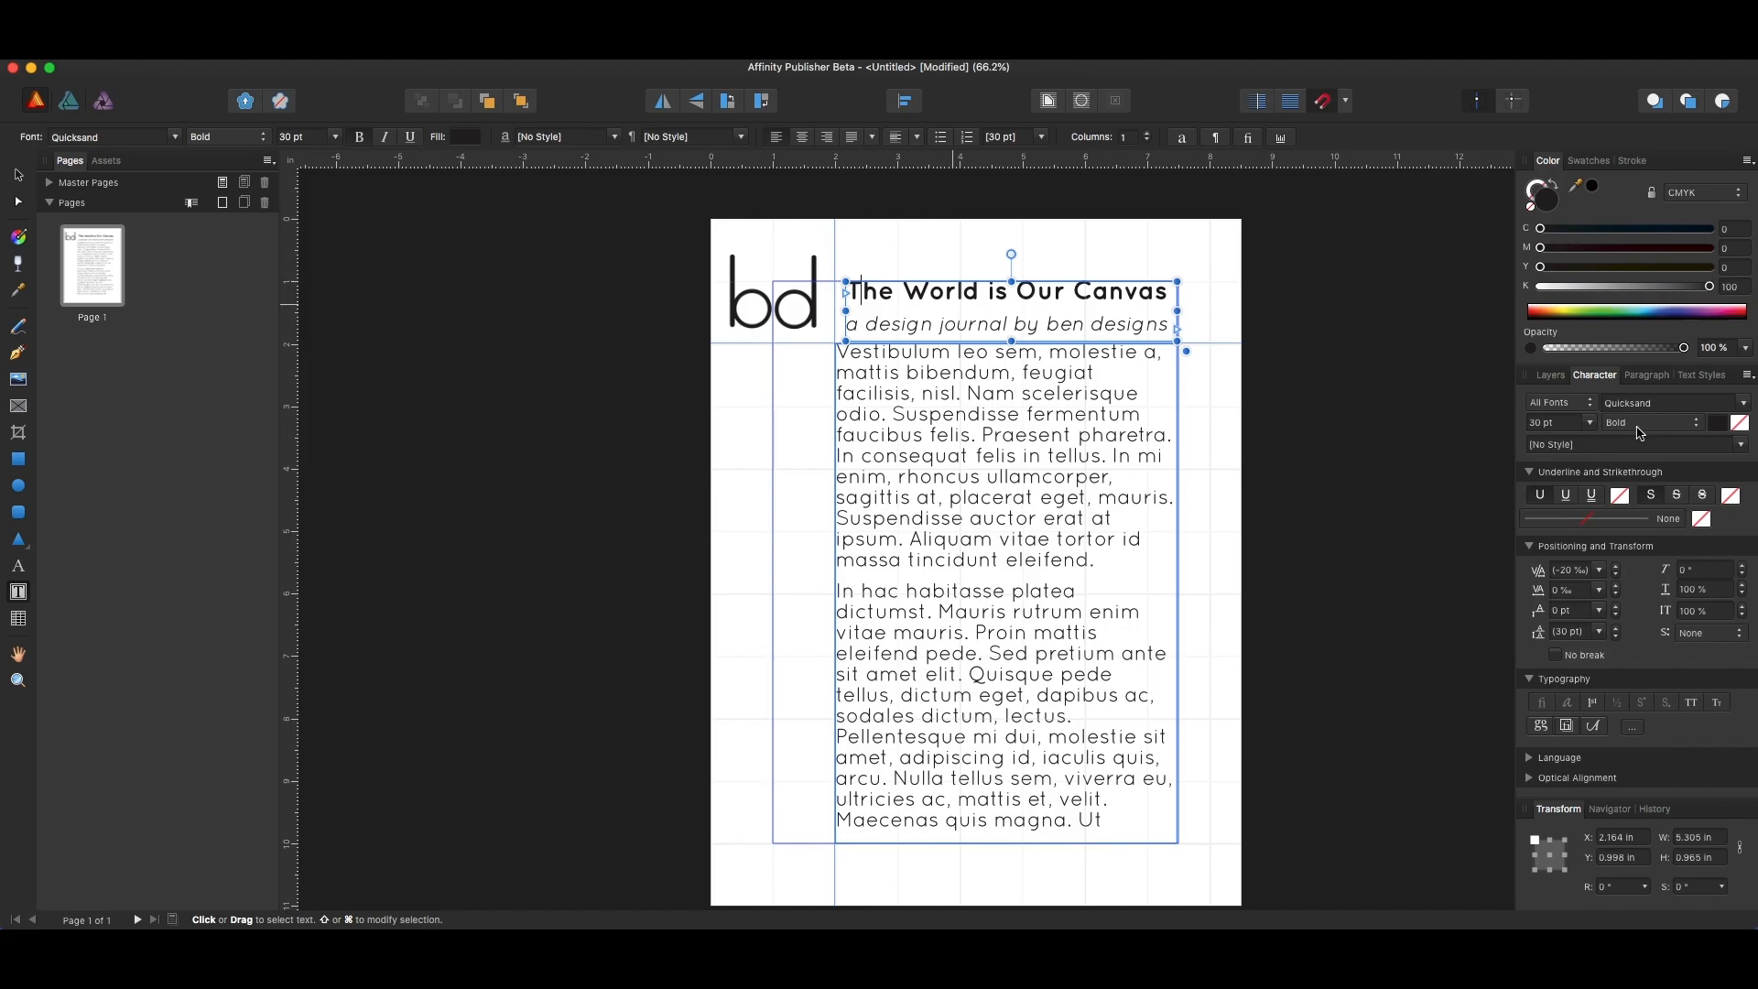
- Review the heading's paragraph and character formatting, then show the Text Styles list
{"action": "left_click", "coordinate": [1644, 374]}
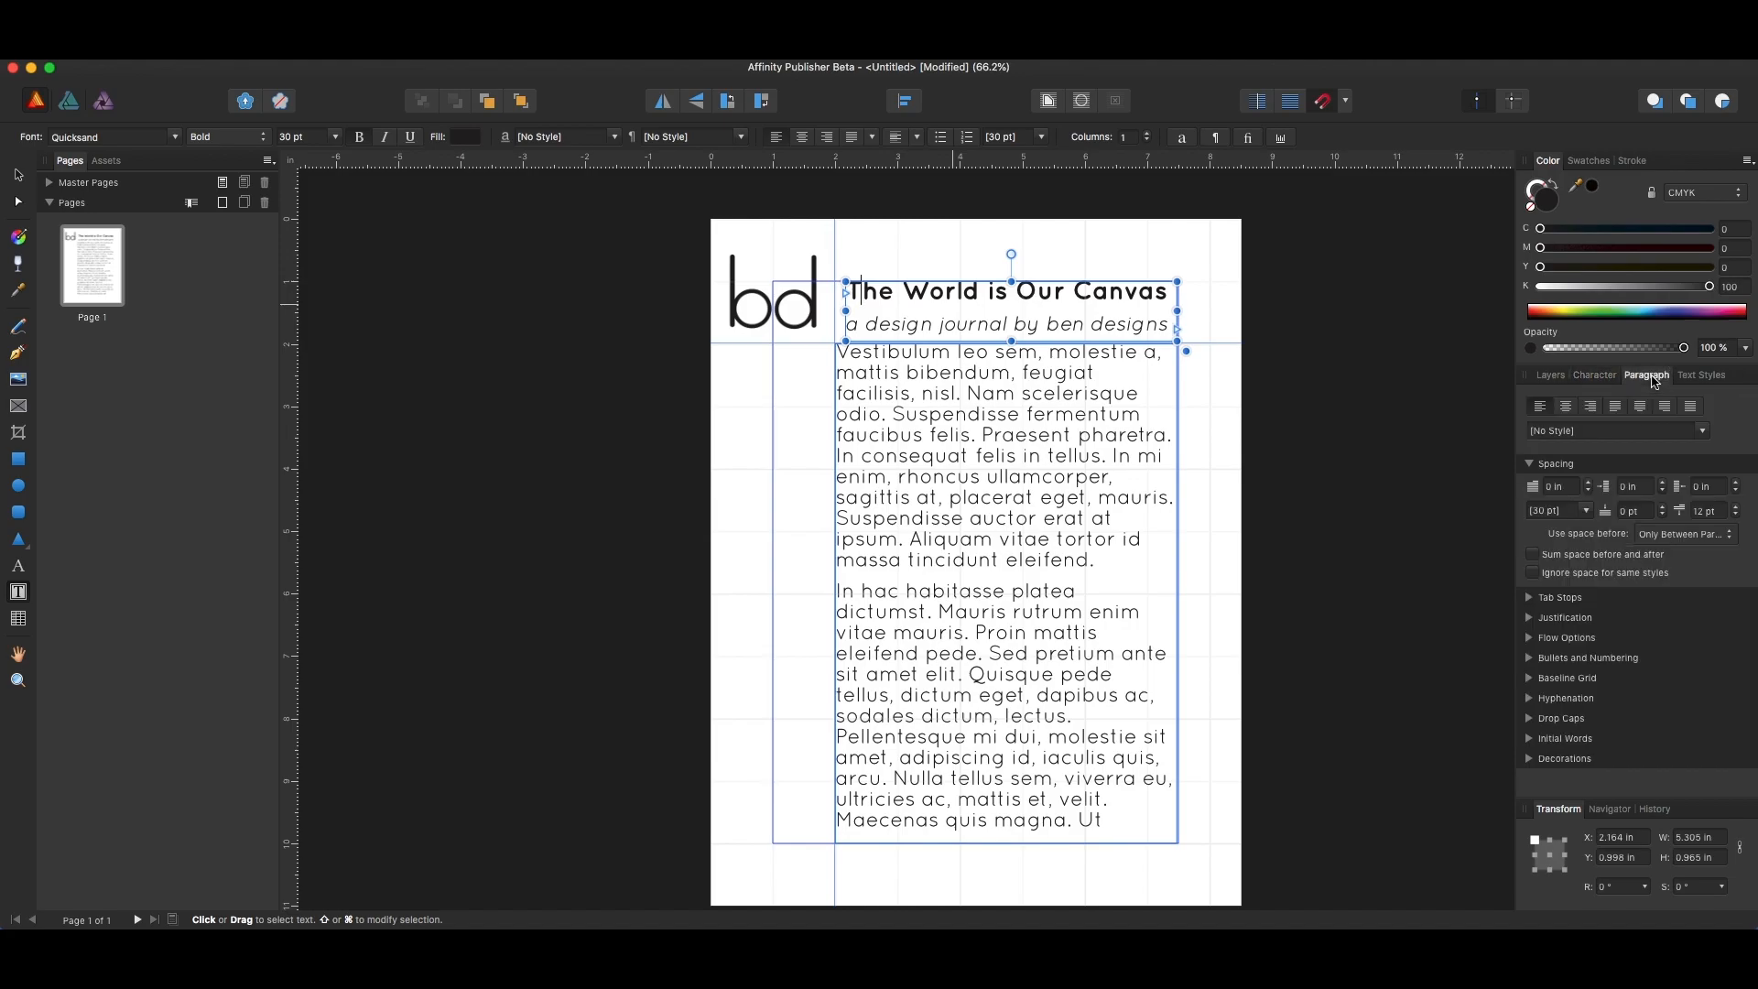
{"action": "mouse_move", "coordinate": [1593, 373]}
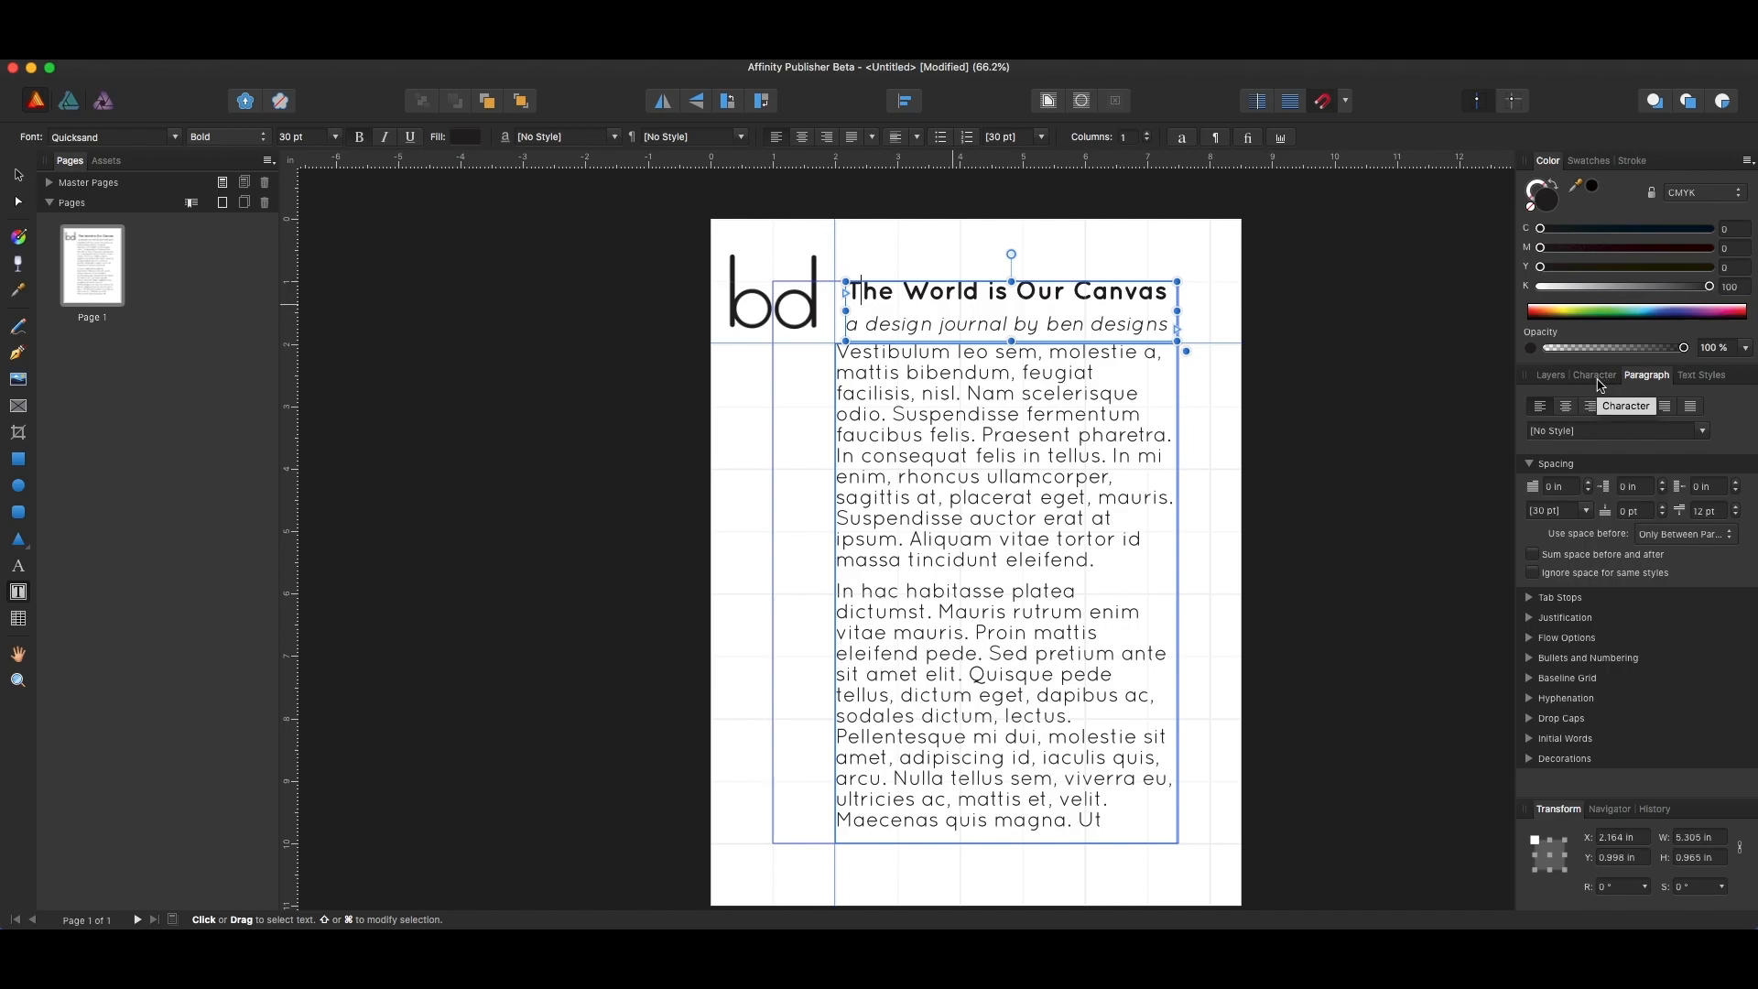
{"action": "mouse_move", "coordinate": [1604, 385]}
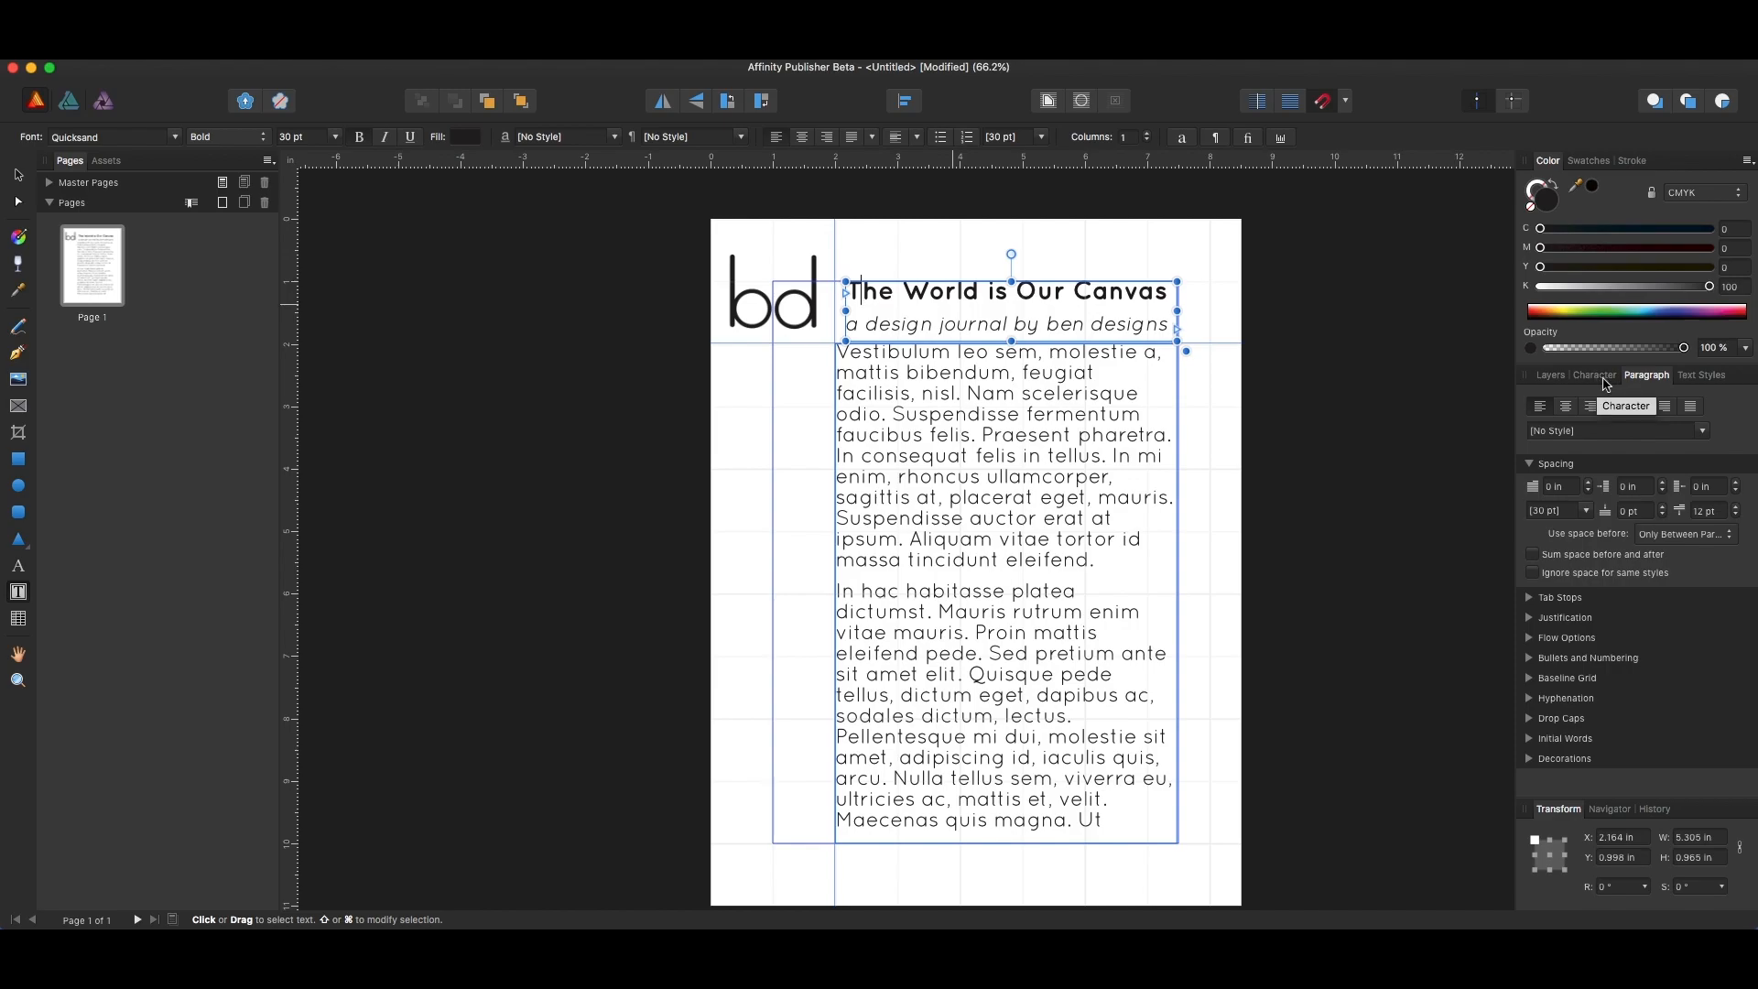
{"action": "left_click", "coordinate": [1593, 373]}
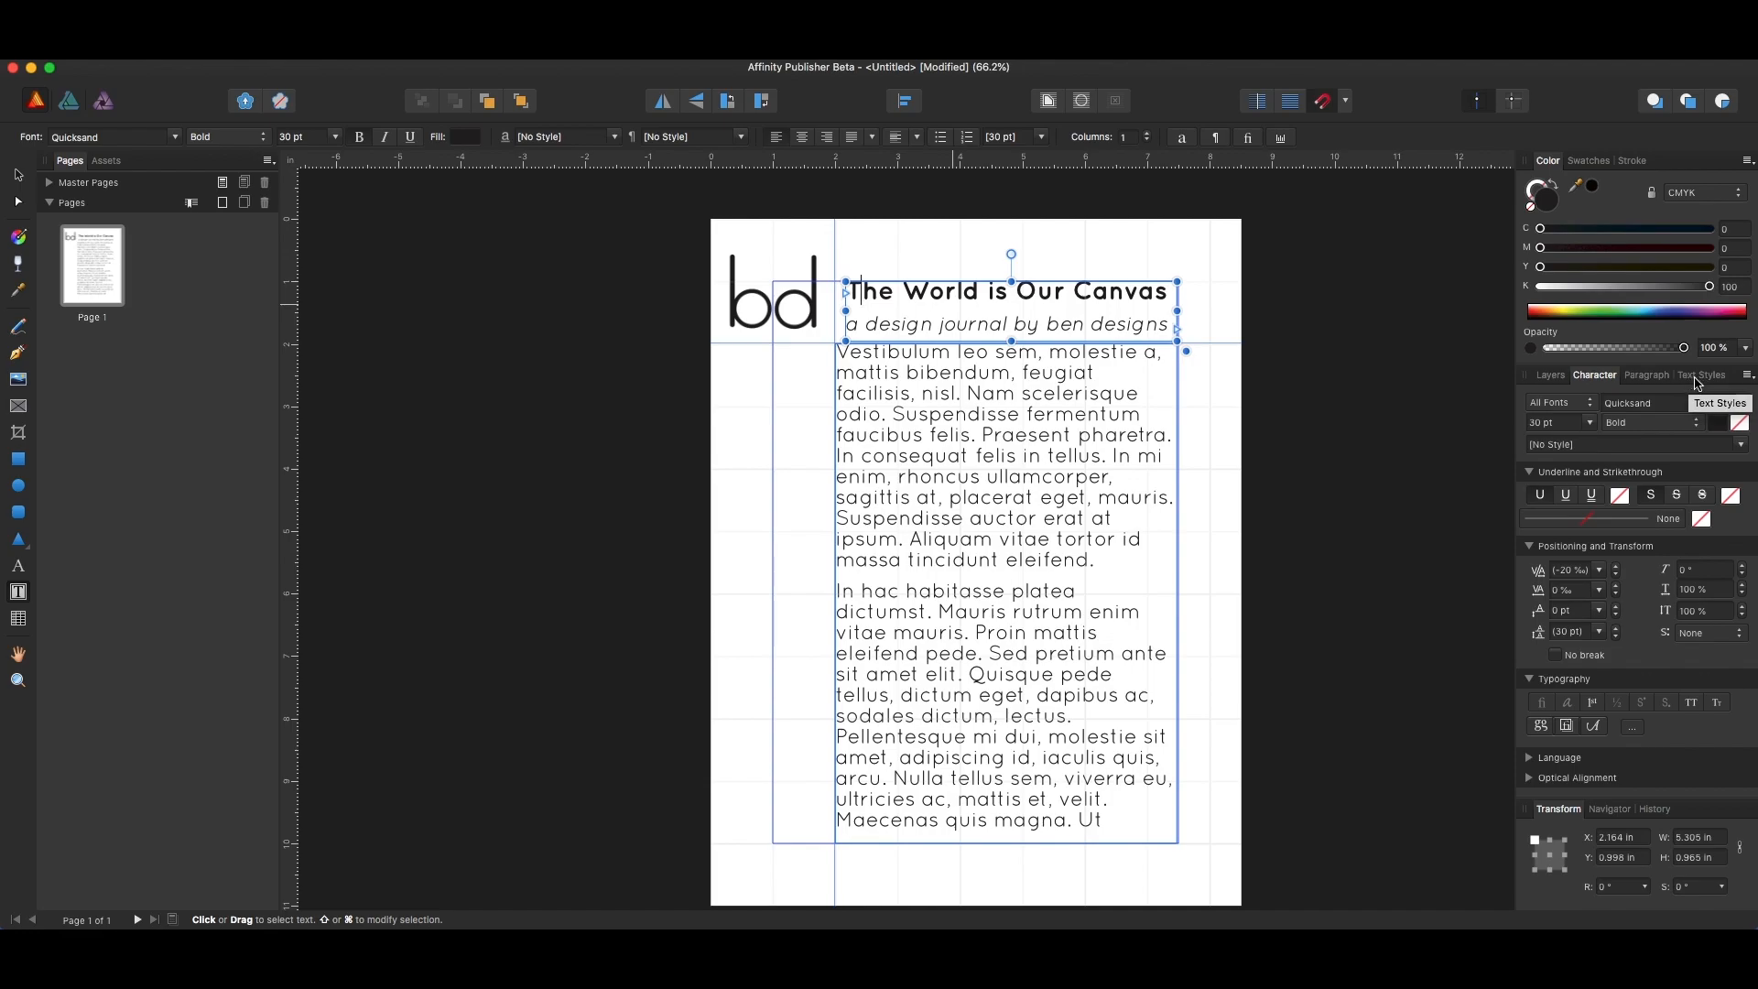
{"action": "left_click", "coordinate": [1703, 374]}
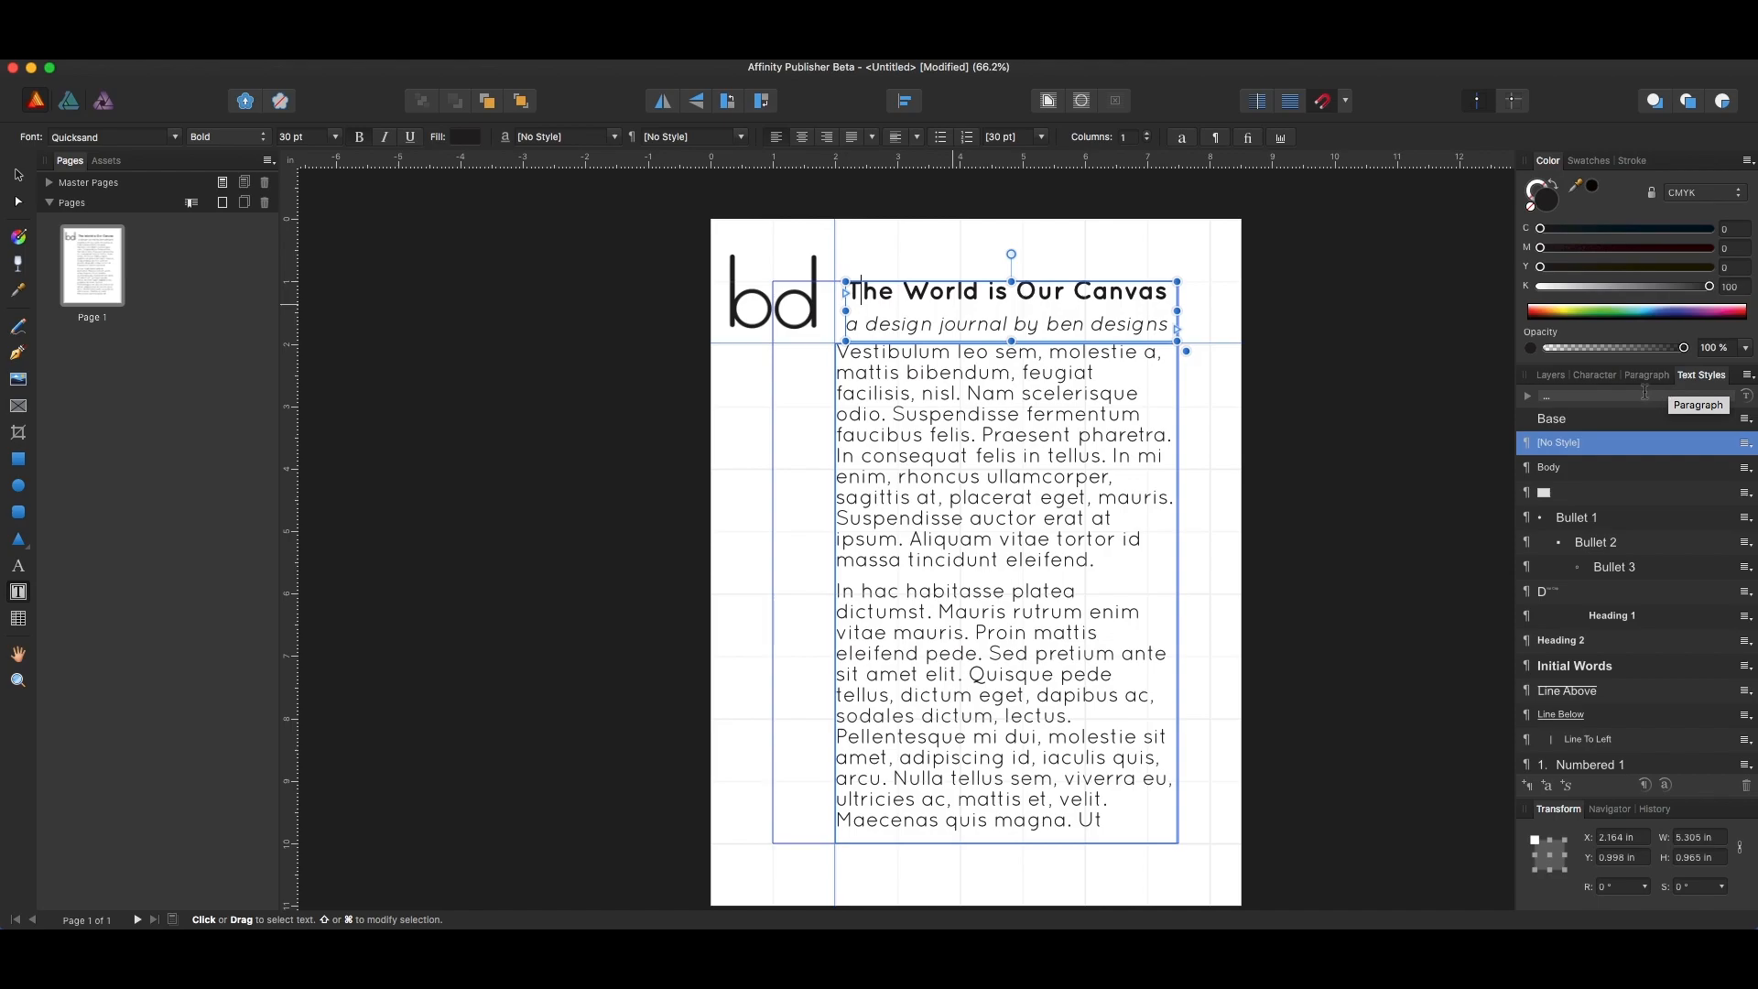
{"action": "mouse_move", "coordinate": [1566, 692]}
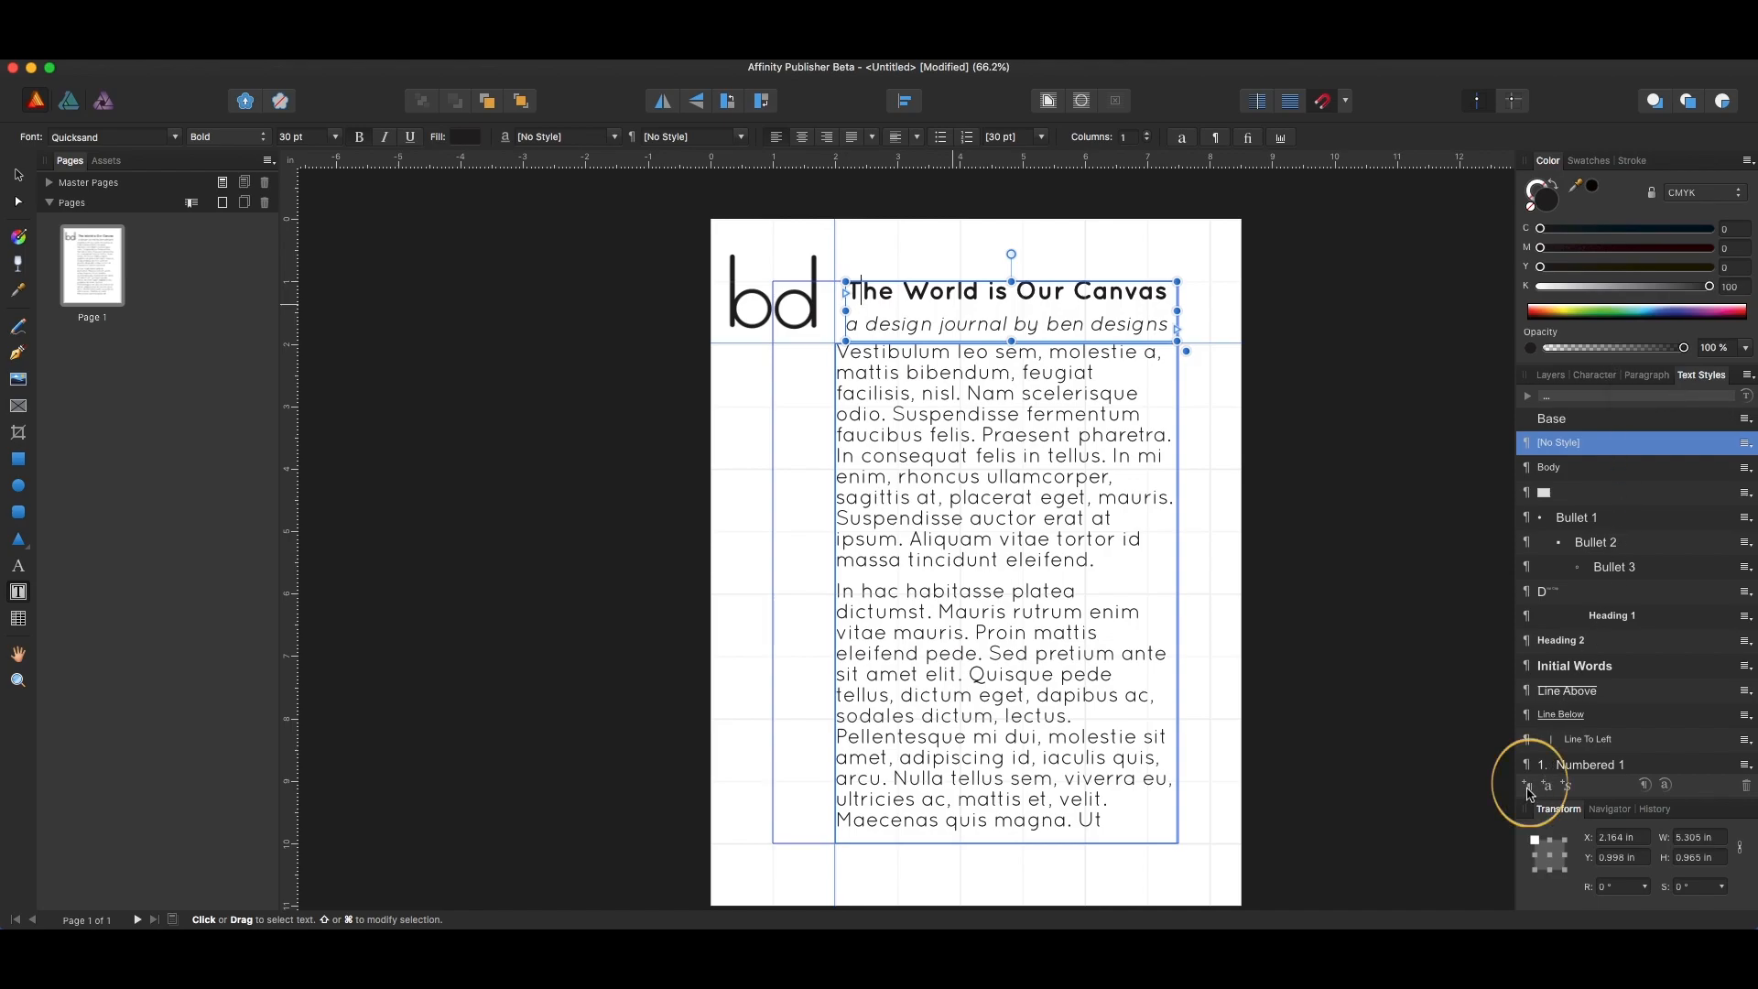
{"action": "mouse_move", "coordinate": [1527, 786]}
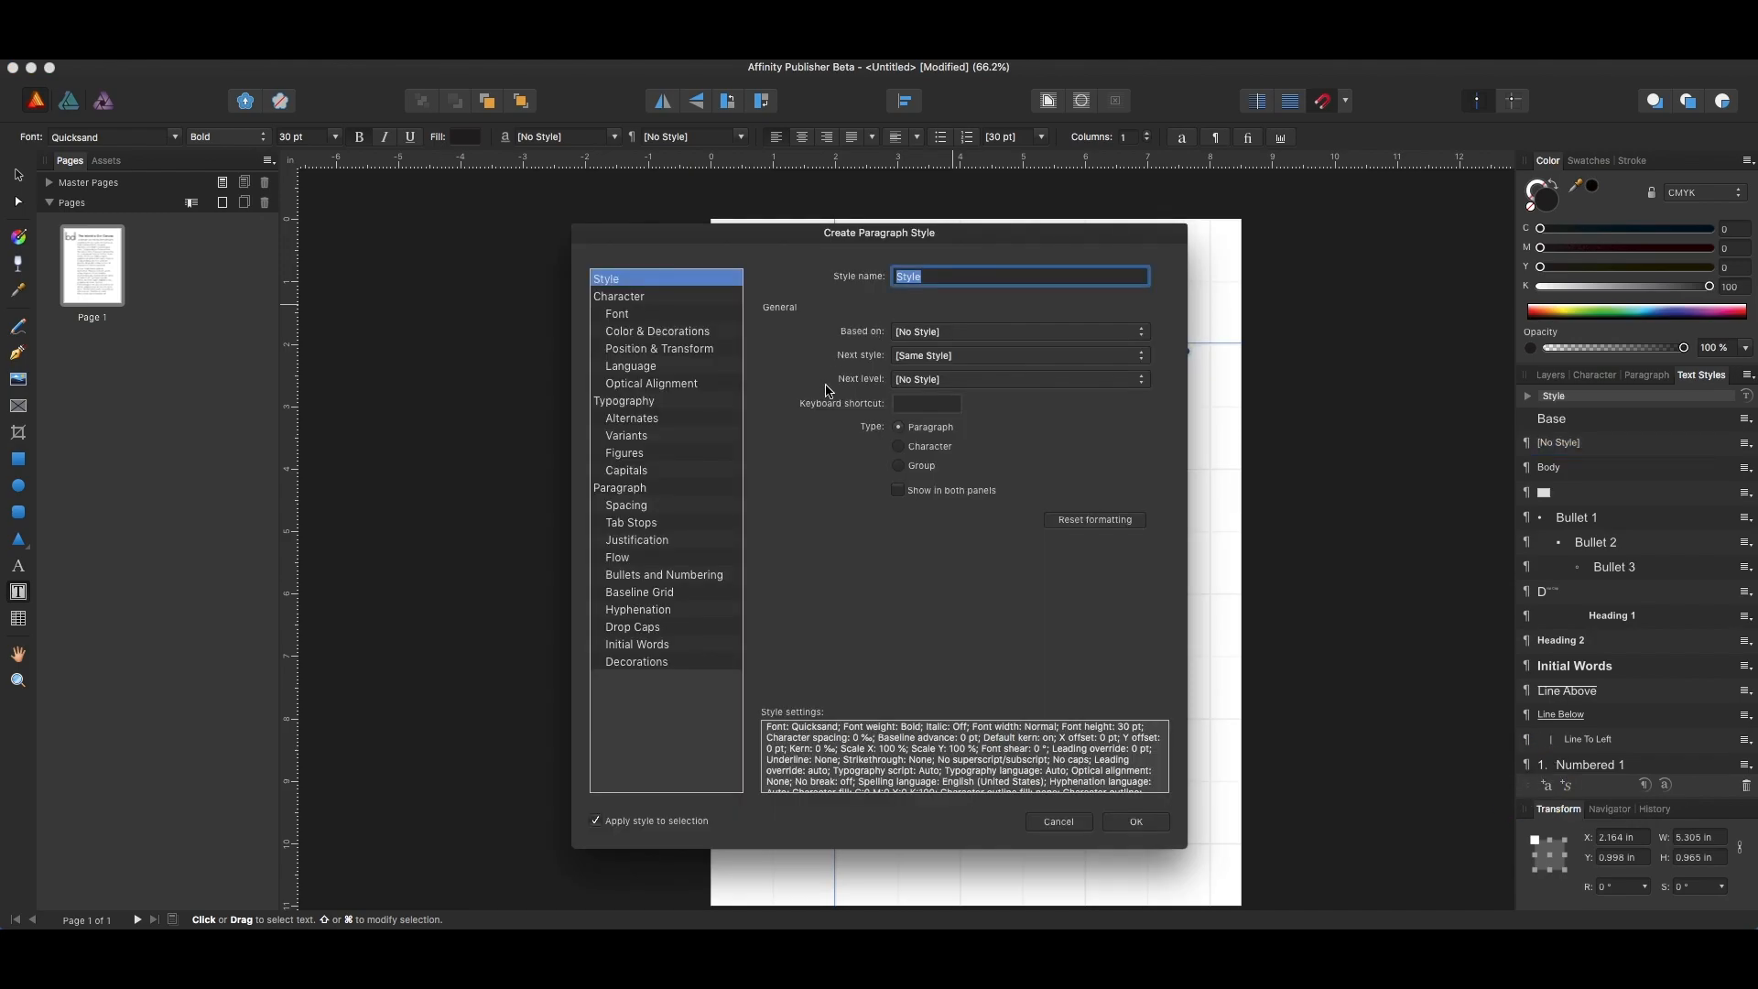
- Check the captured Quicksand Bold 30 pt font and name the style 'World Canvas Title'
{"action": "left_click", "coordinate": [617, 313]}
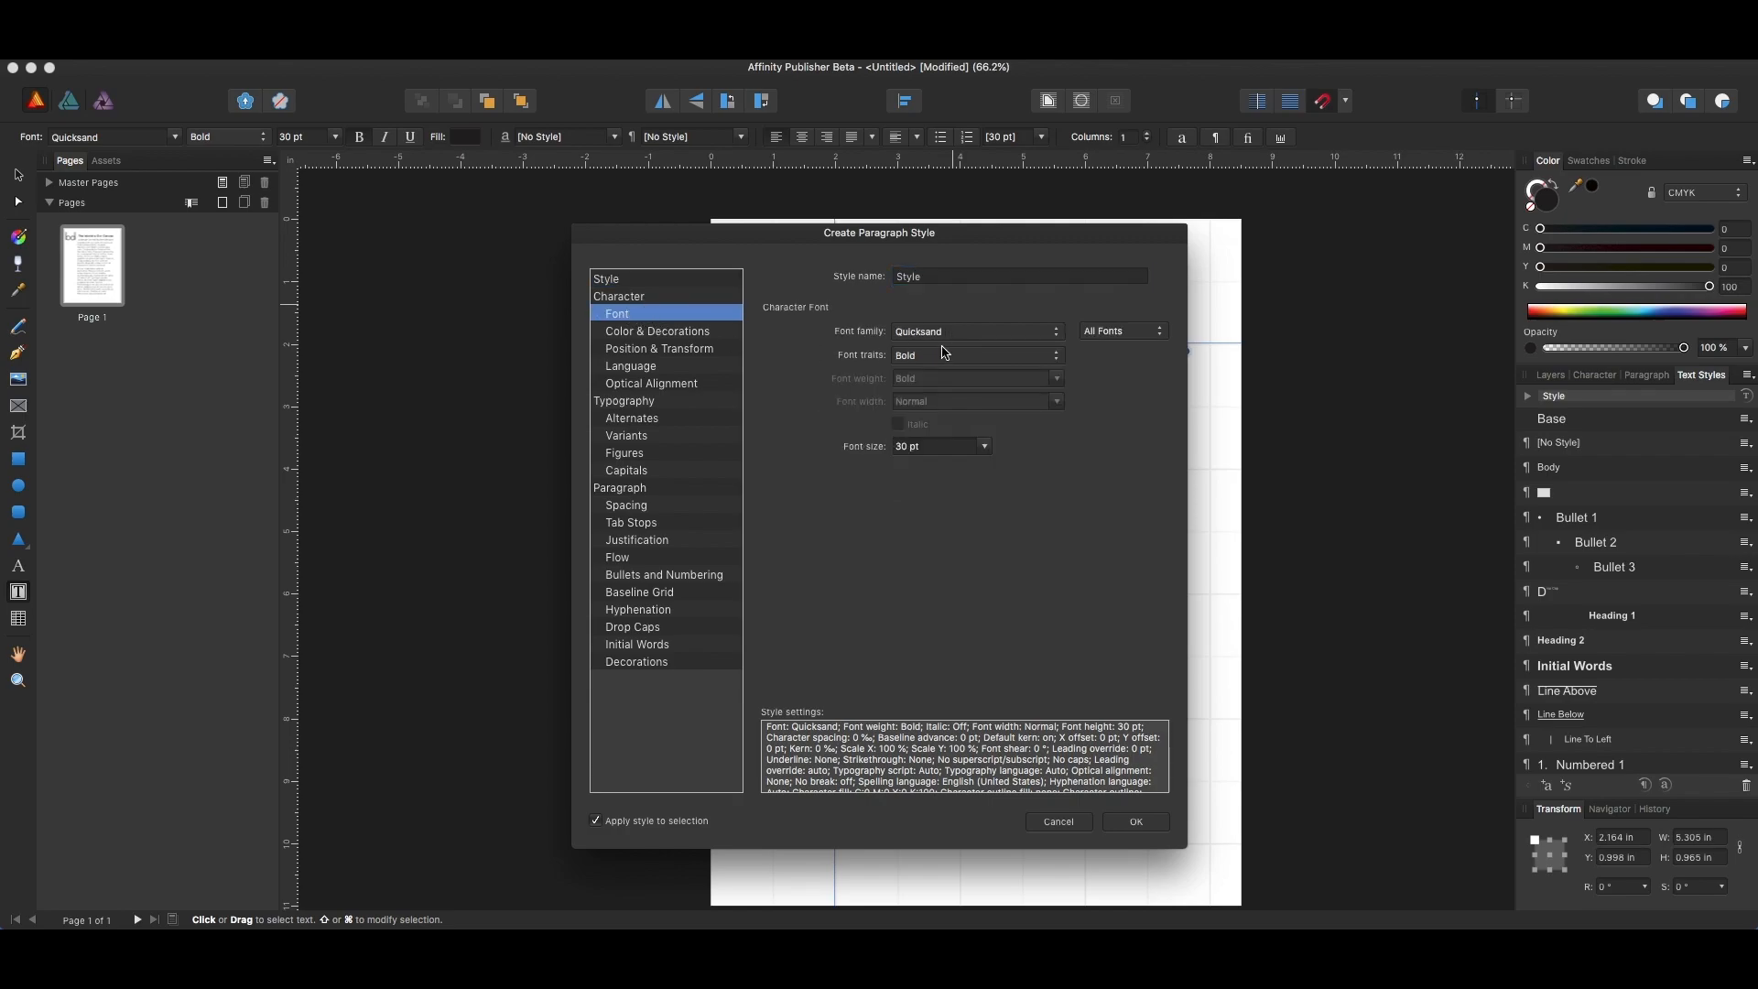
{"action": "mouse_move", "coordinate": [941, 358]}
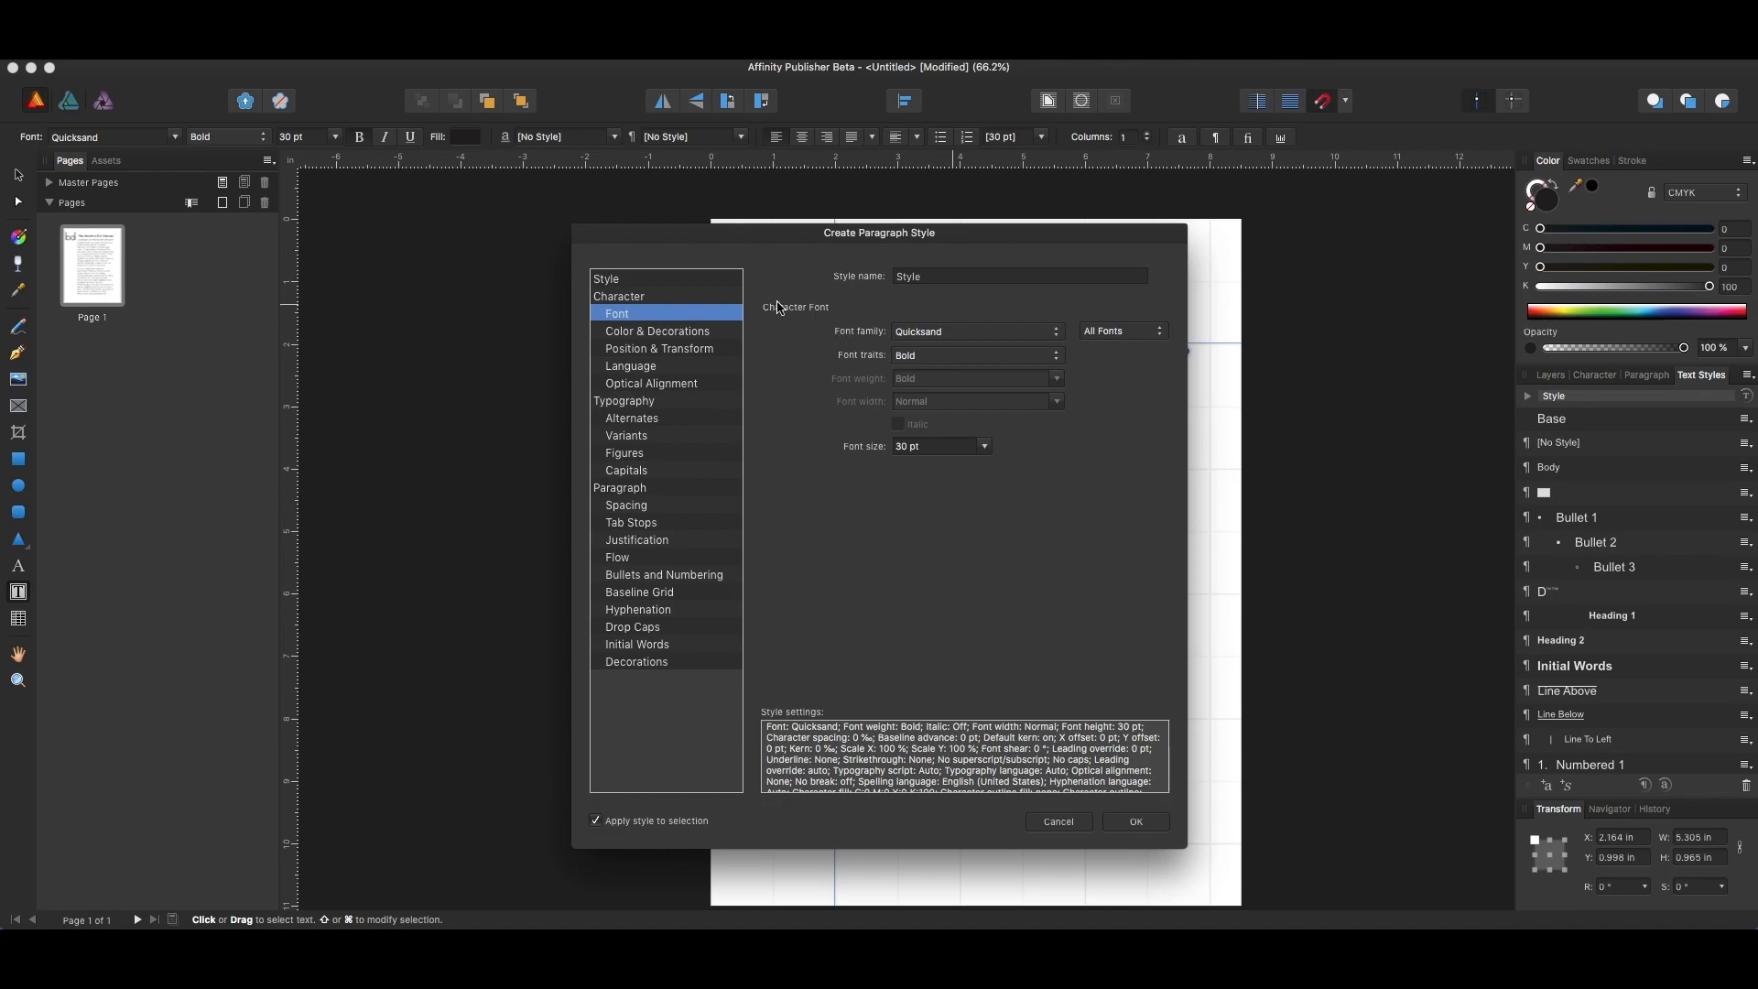
{"action": "mouse_move", "coordinate": [785, 295]}
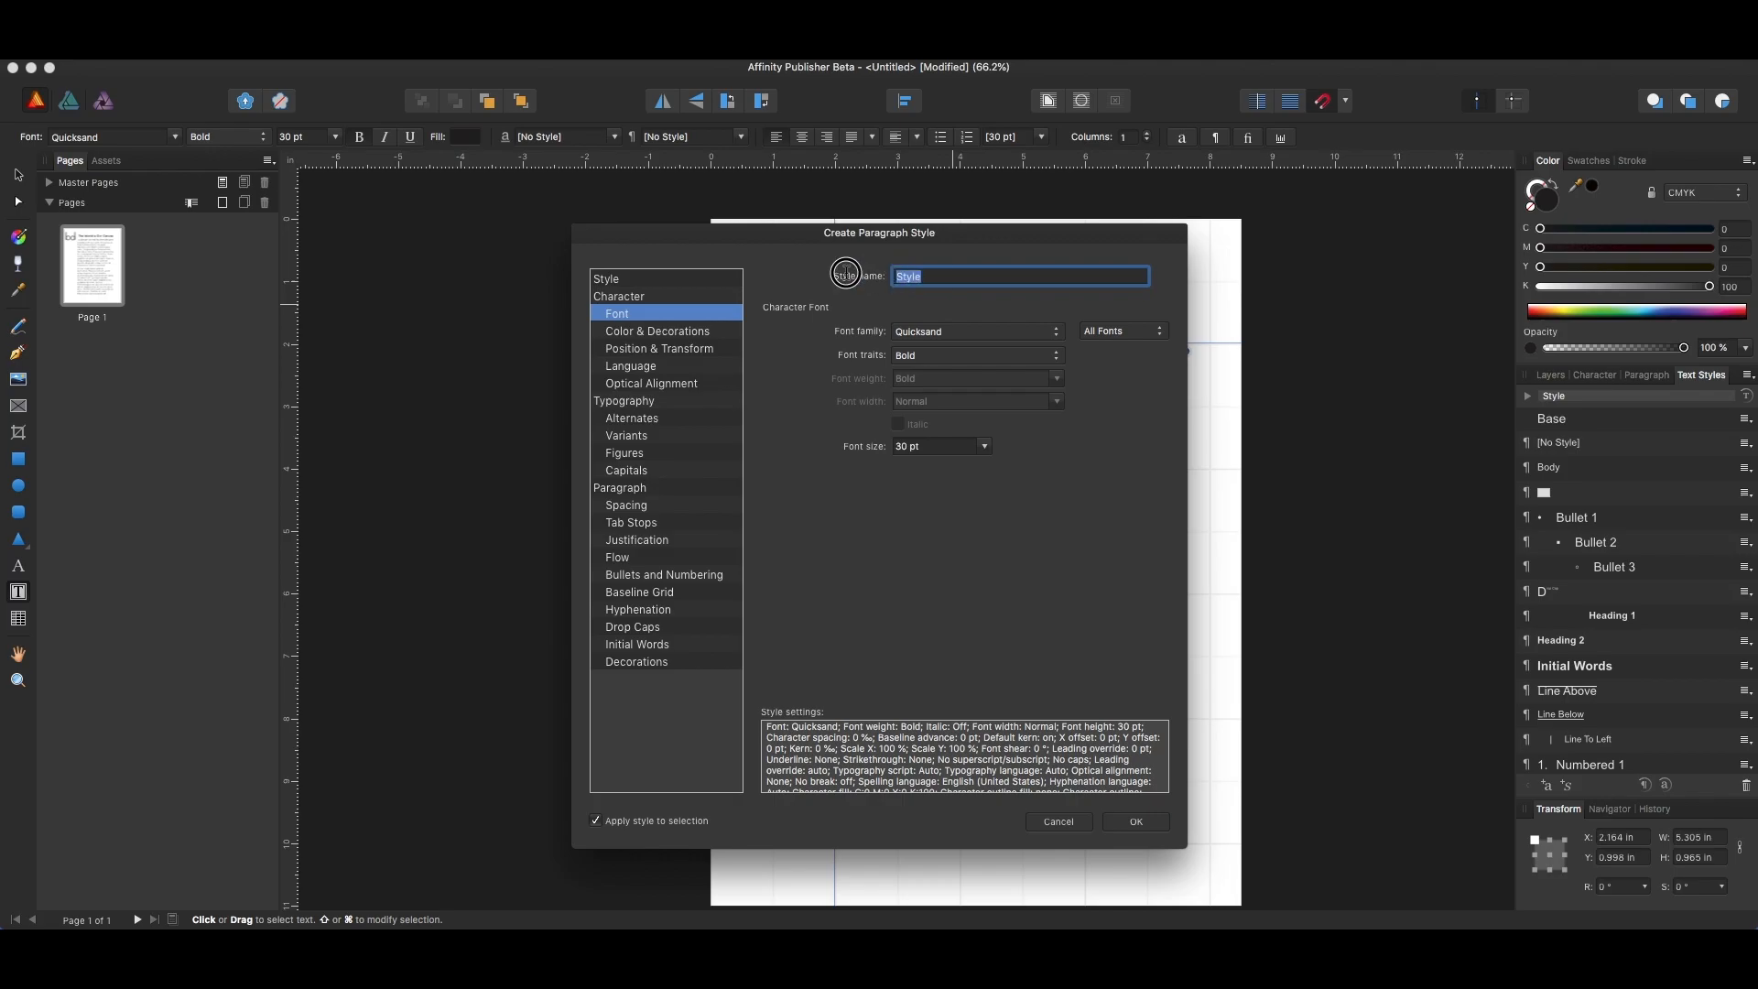
{"action": "type", "text": "World"}
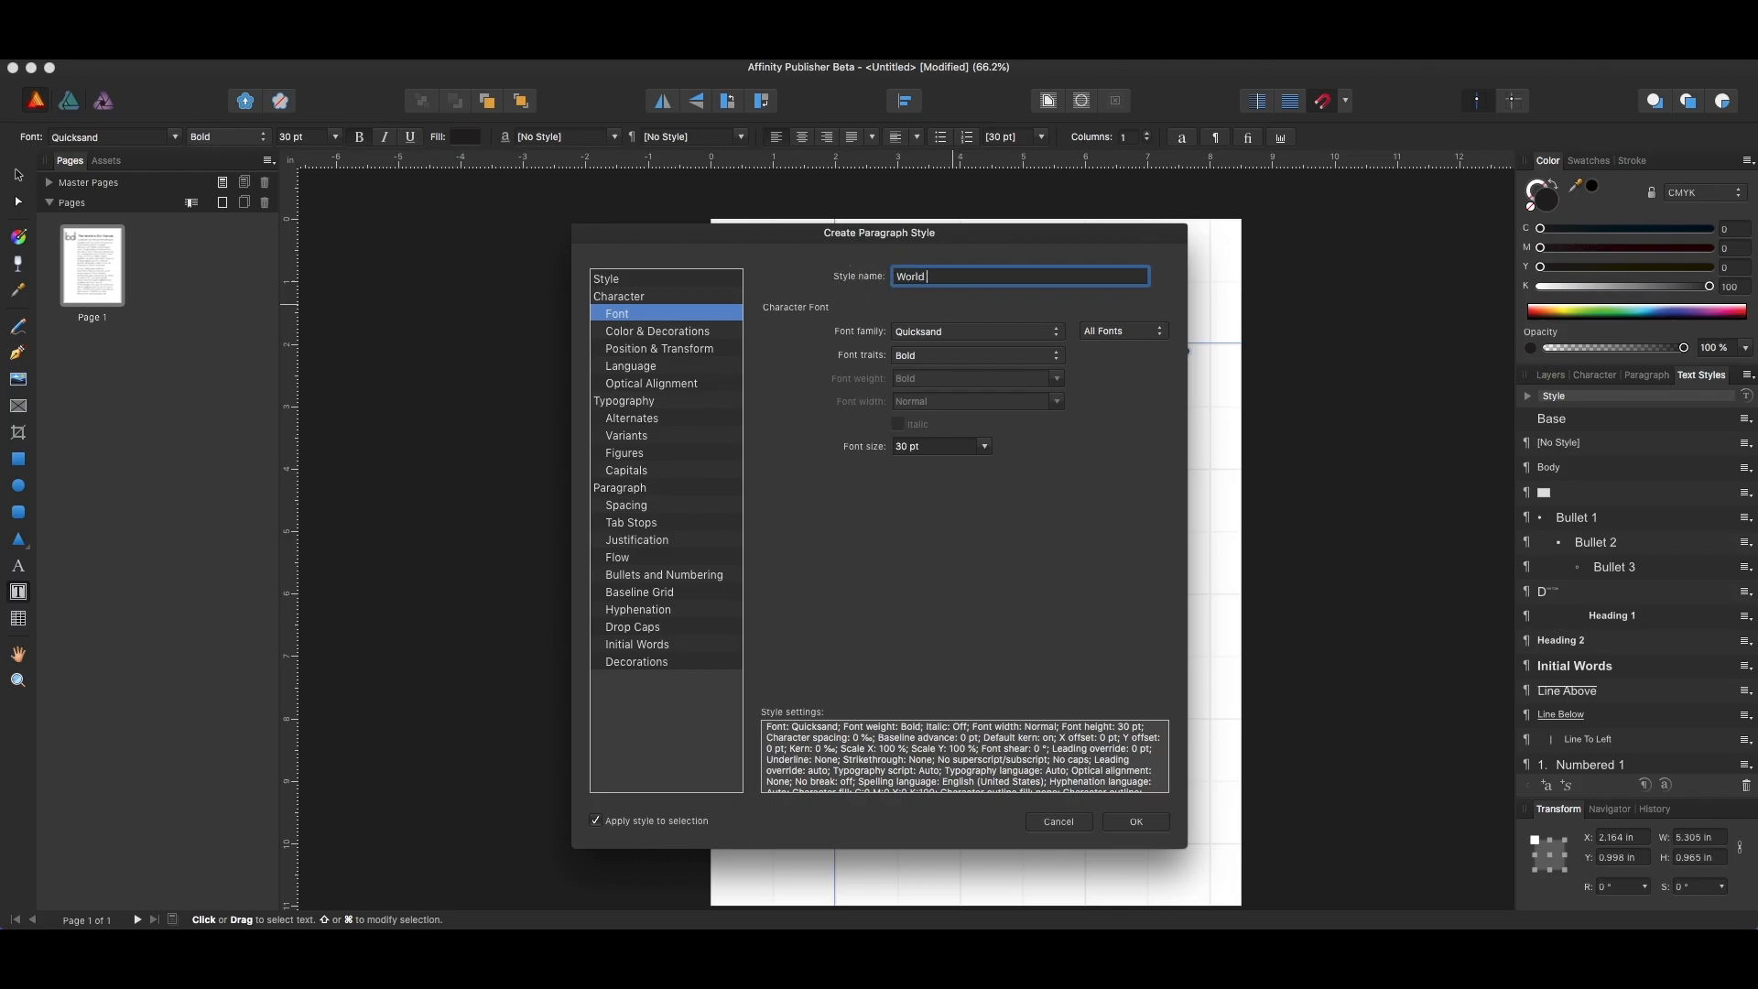
{"action": "type", "text": "Canvas Title"}
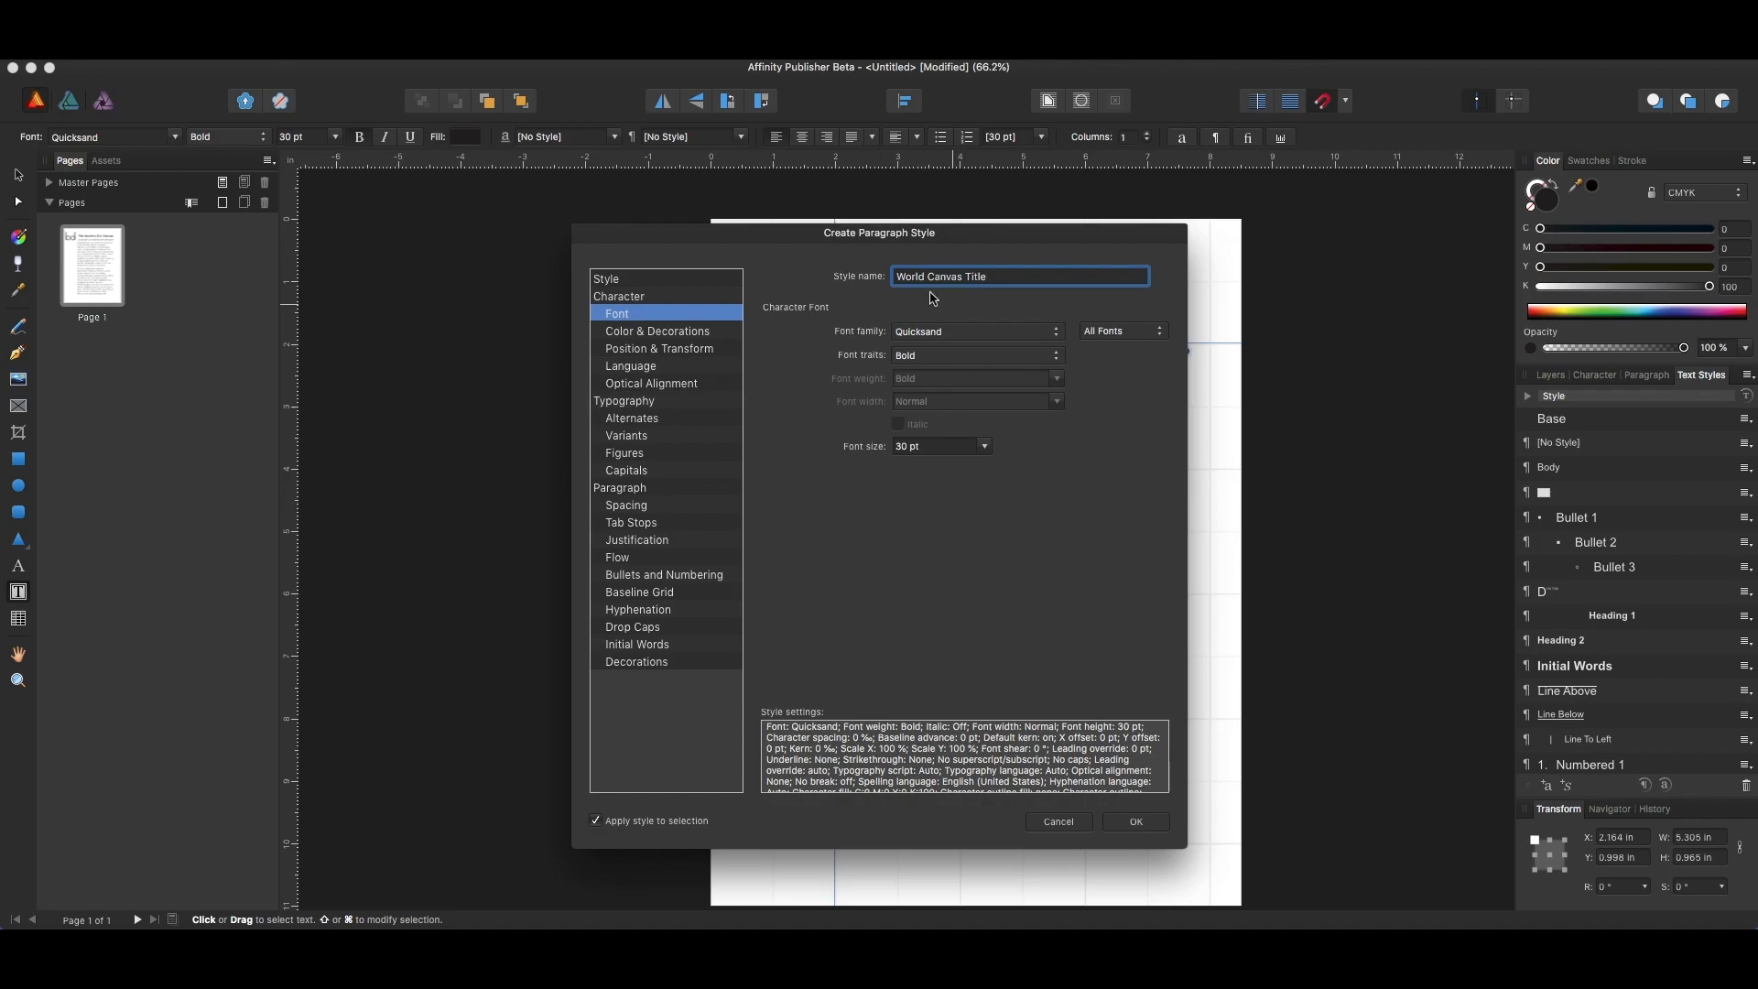
- Review the positioning and language settings and confirm creating the World Canvas Title style
{"action": "left_click", "coordinate": [659, 348]}
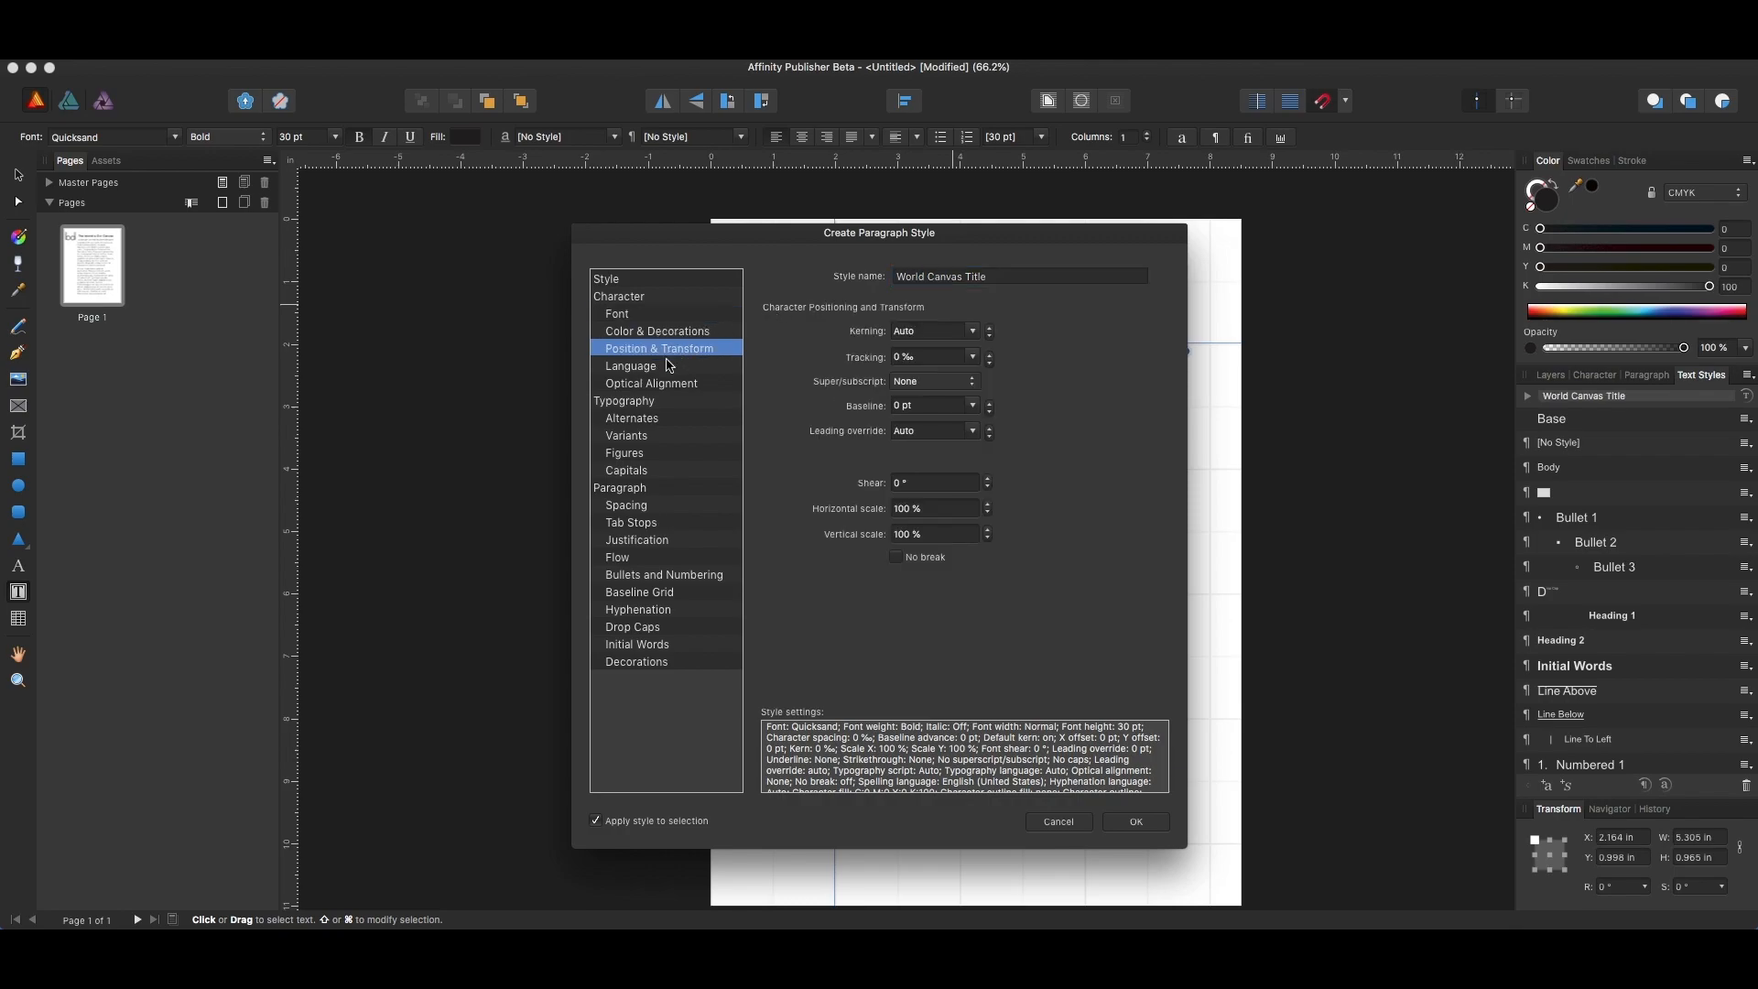
{"action": "left_click", "coordinate": [632, 366]}
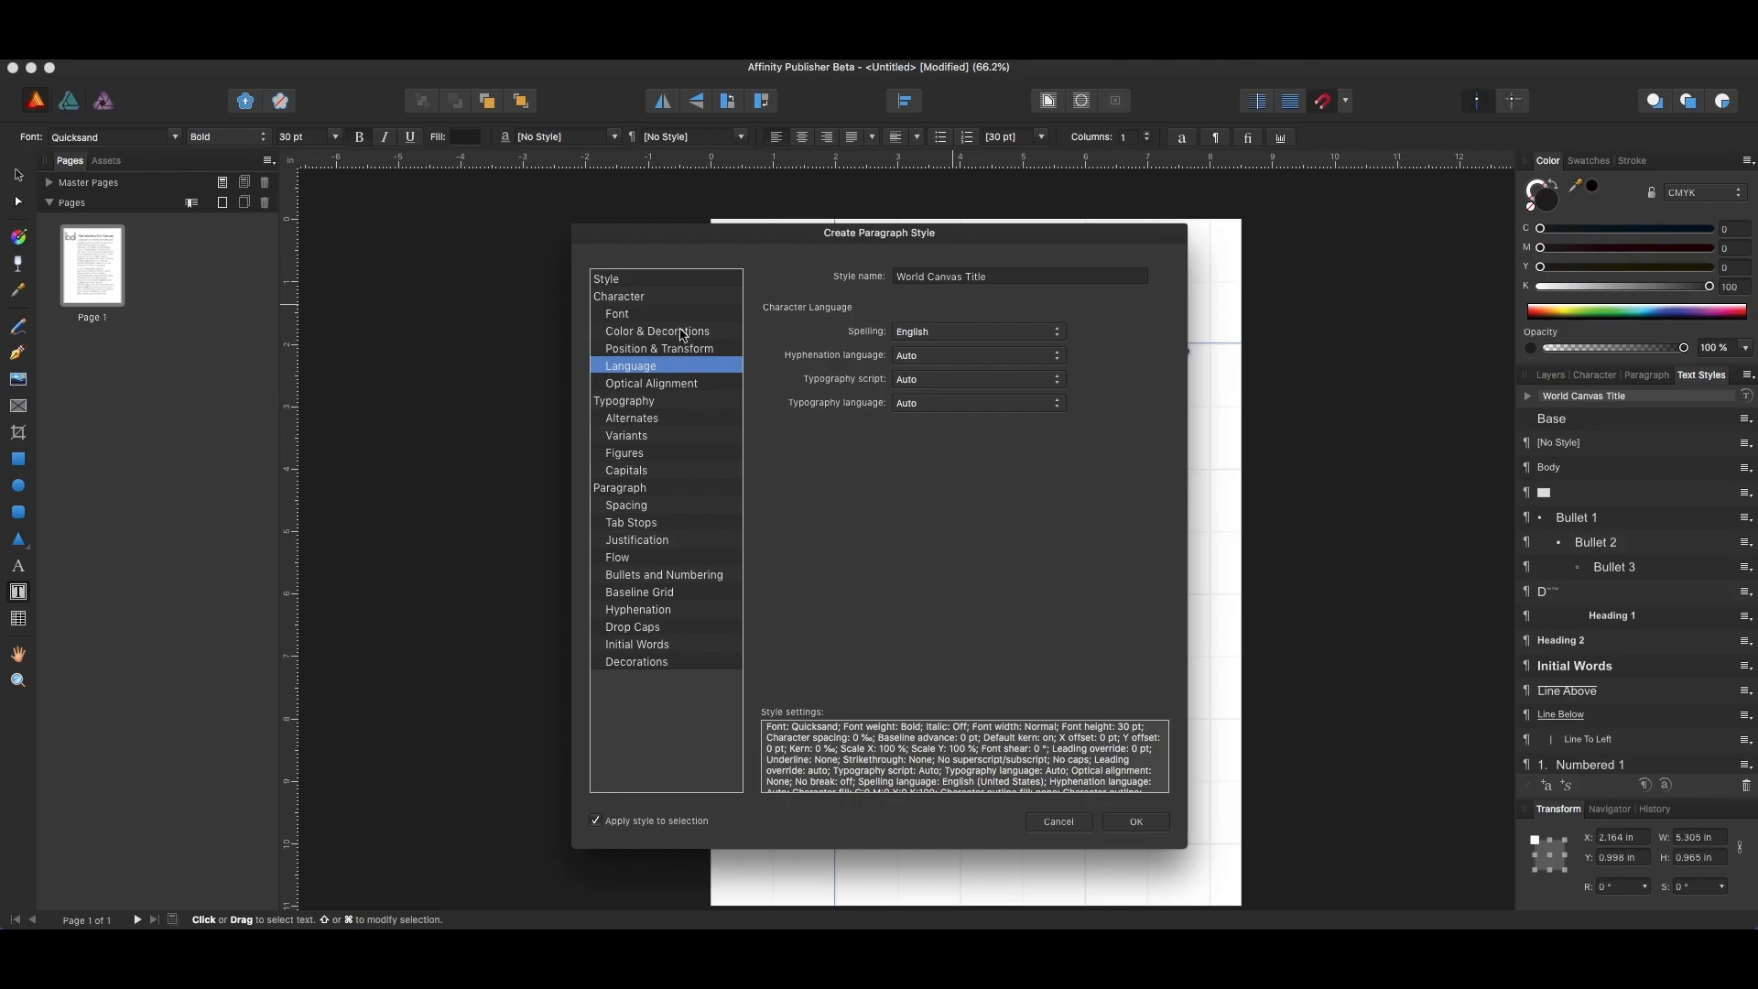
{"action": "mouse_move", "coordinate": [1117, 707]}
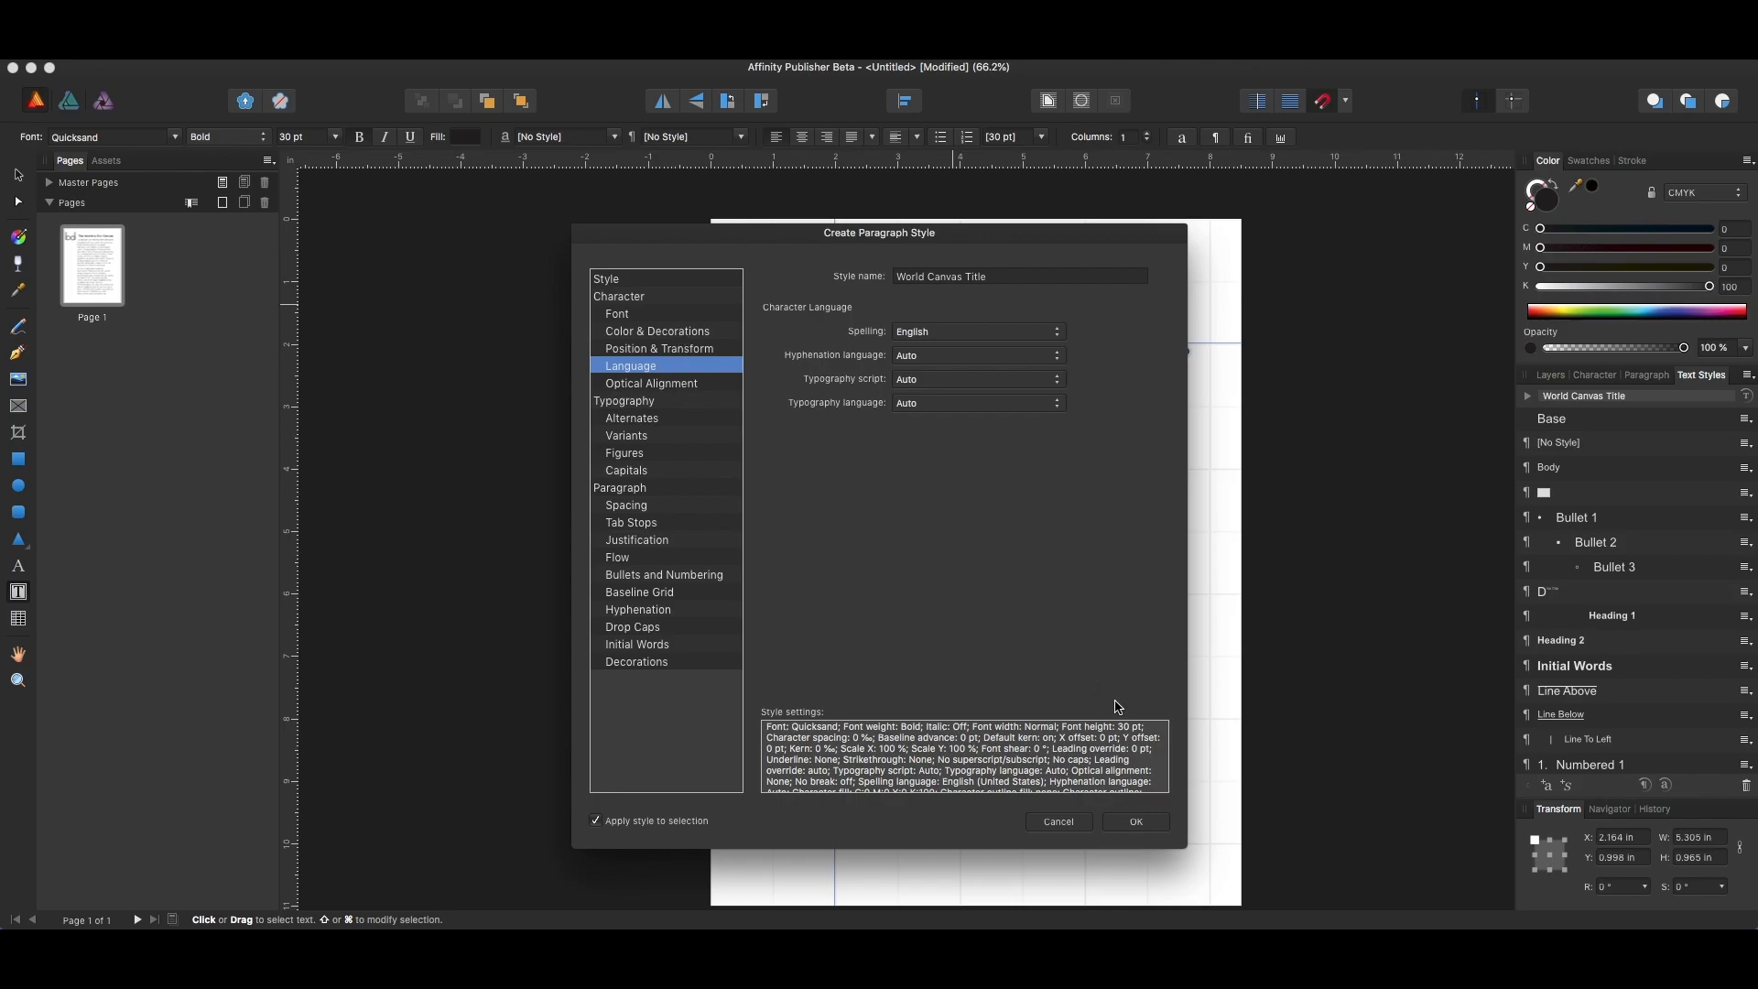
{"action": "left_click", "coordinate": [1133, 820]}
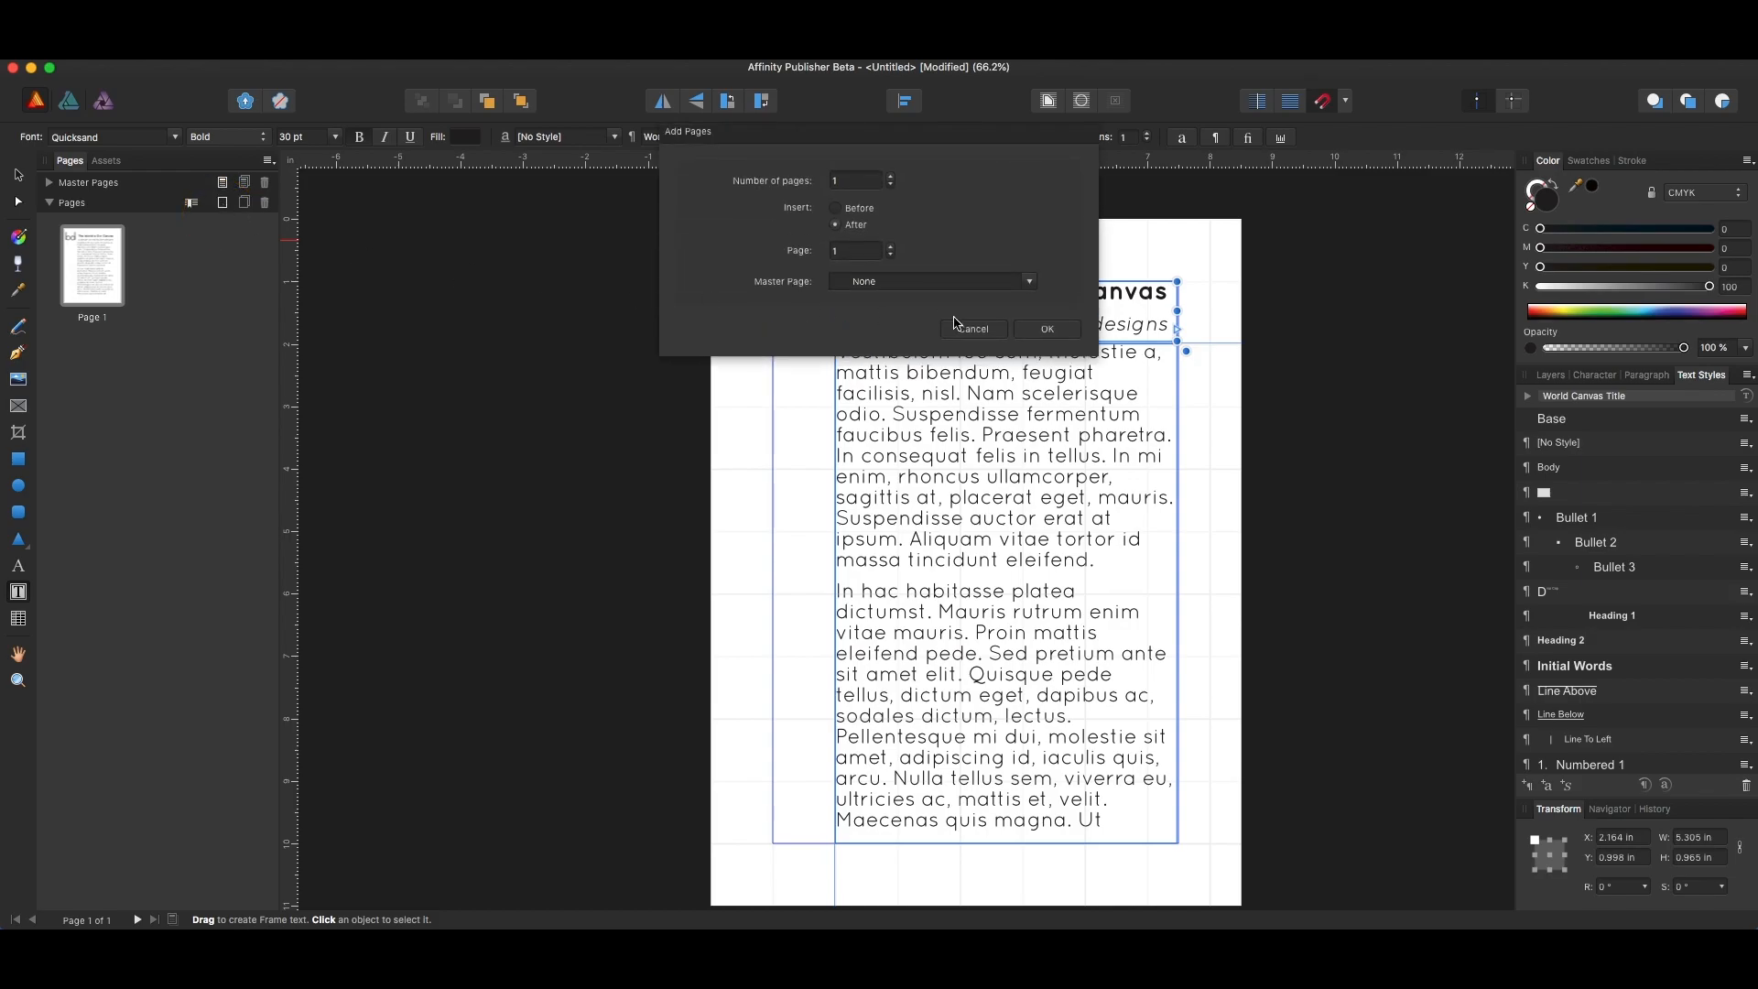
- Add one blank page after page 1, giving the document two pages
{"action": "left_click", "coordinate": [1045, 327]}
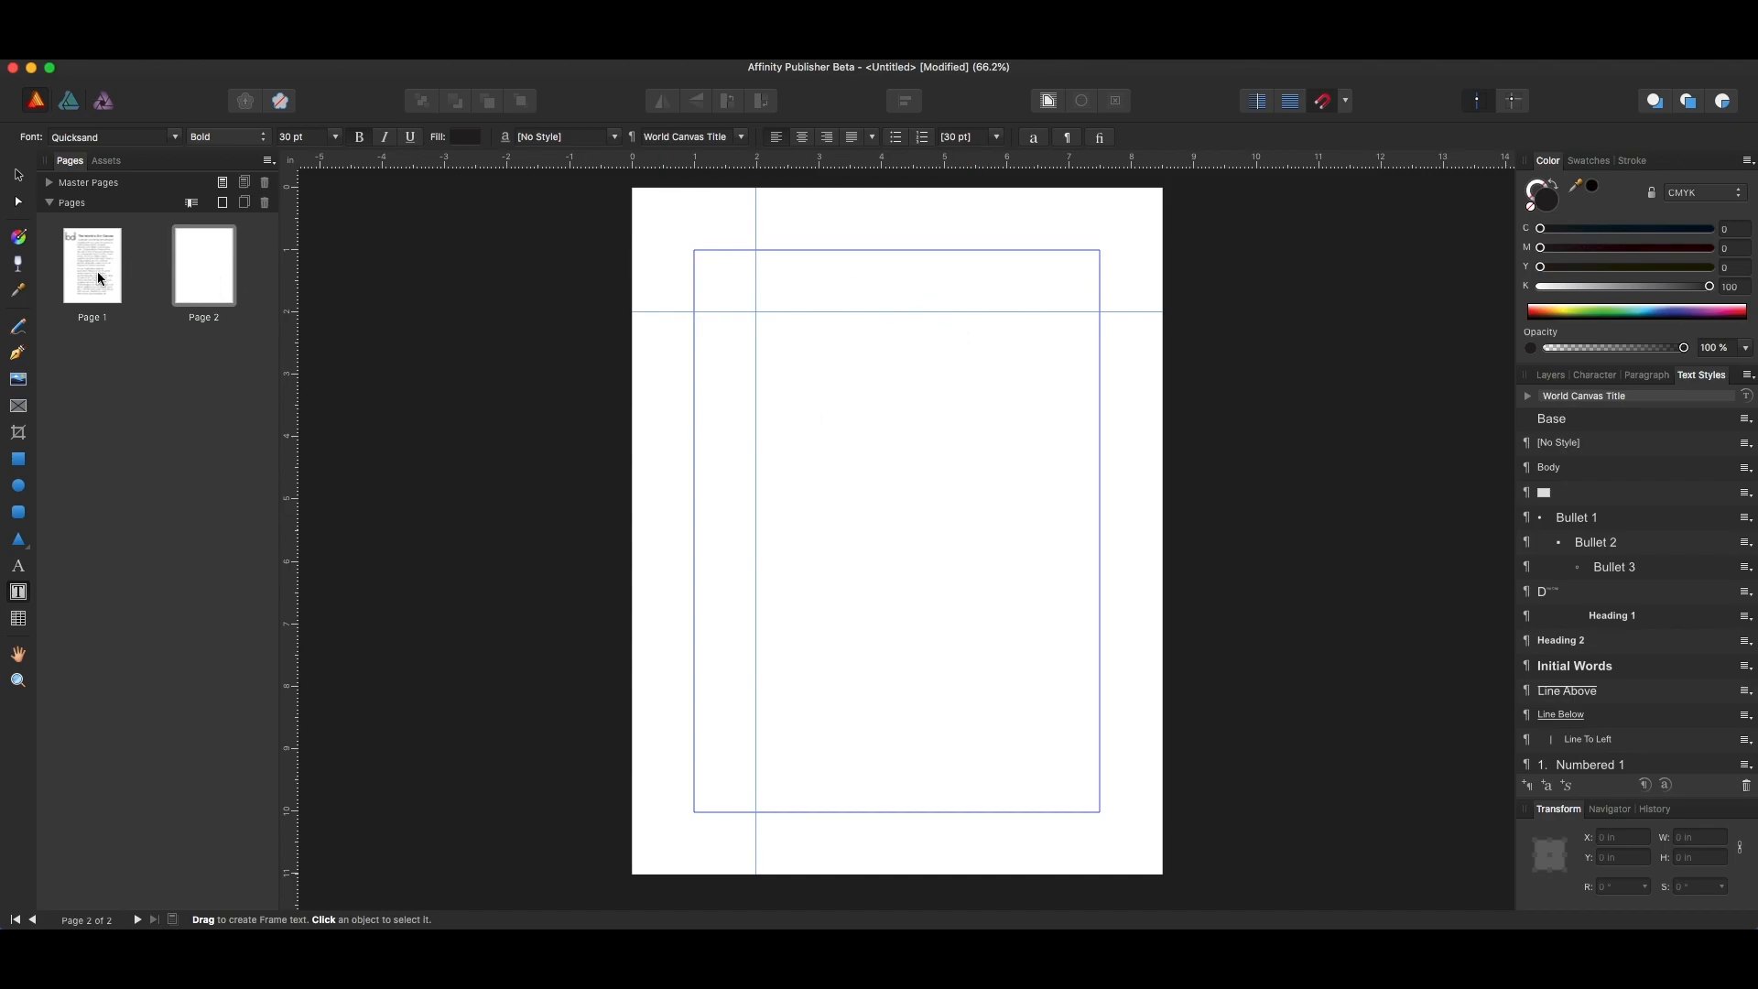
{"action": "mouse_move", "coordinate": [18, 457]}
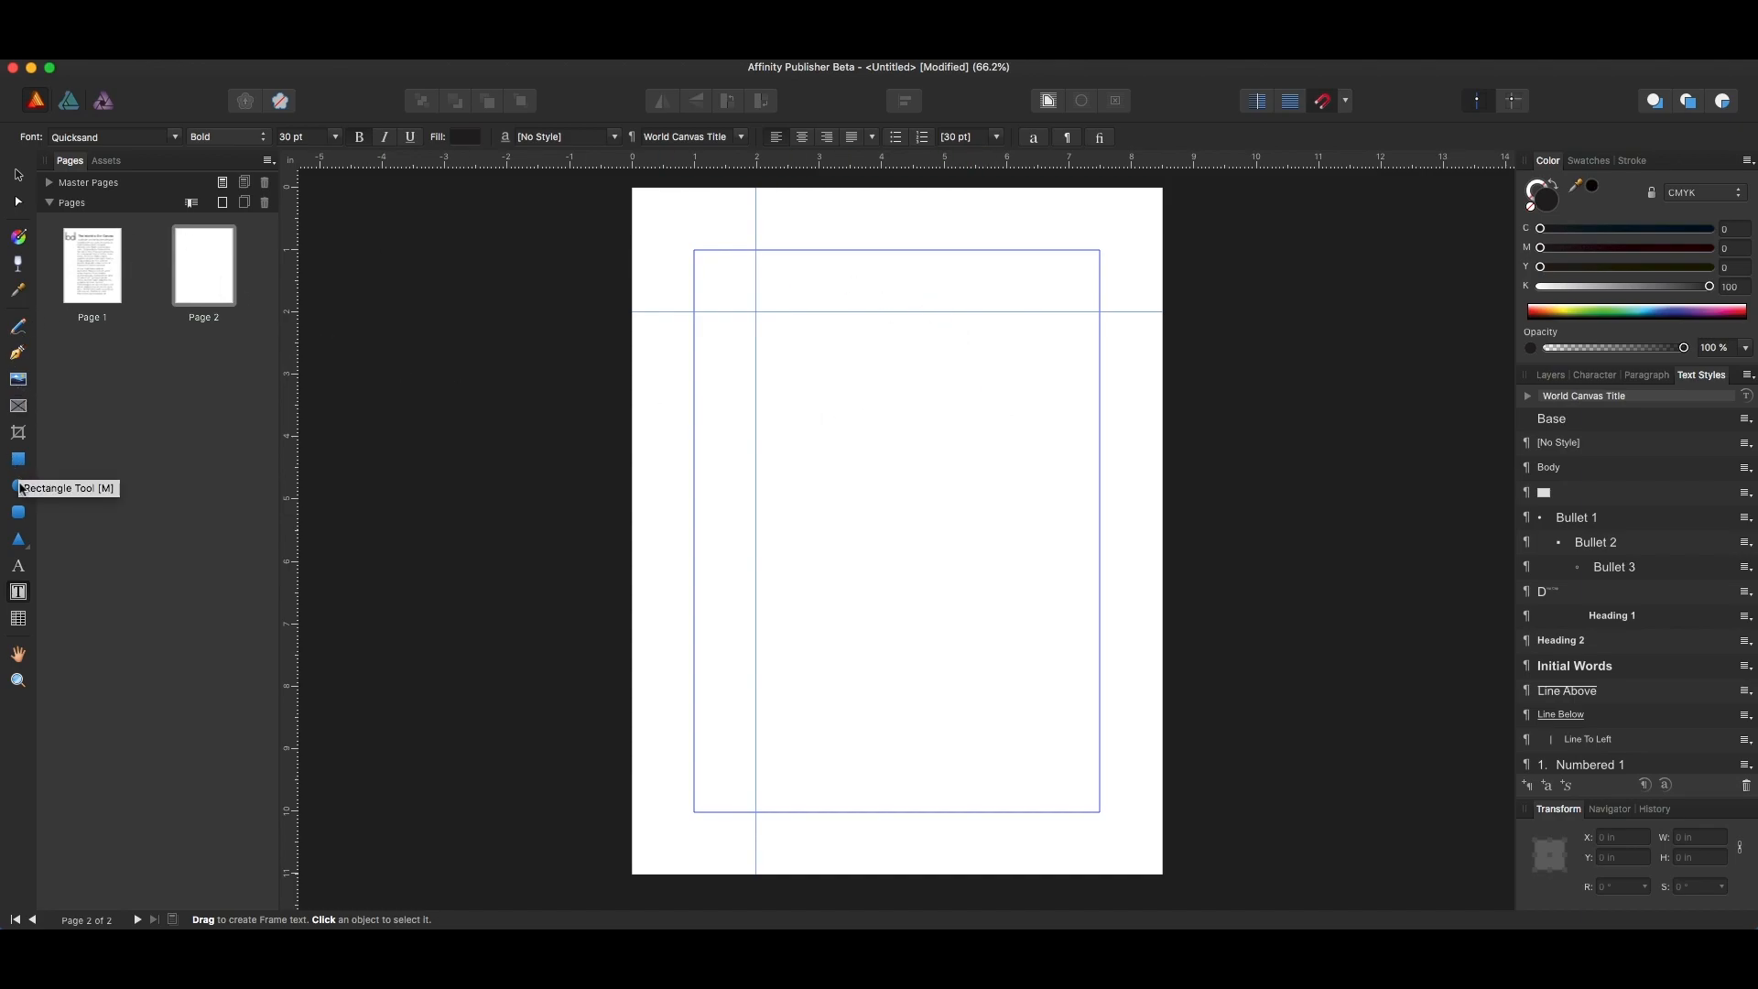
{"action": "mouse_move", "coordinate": [18, 591]}
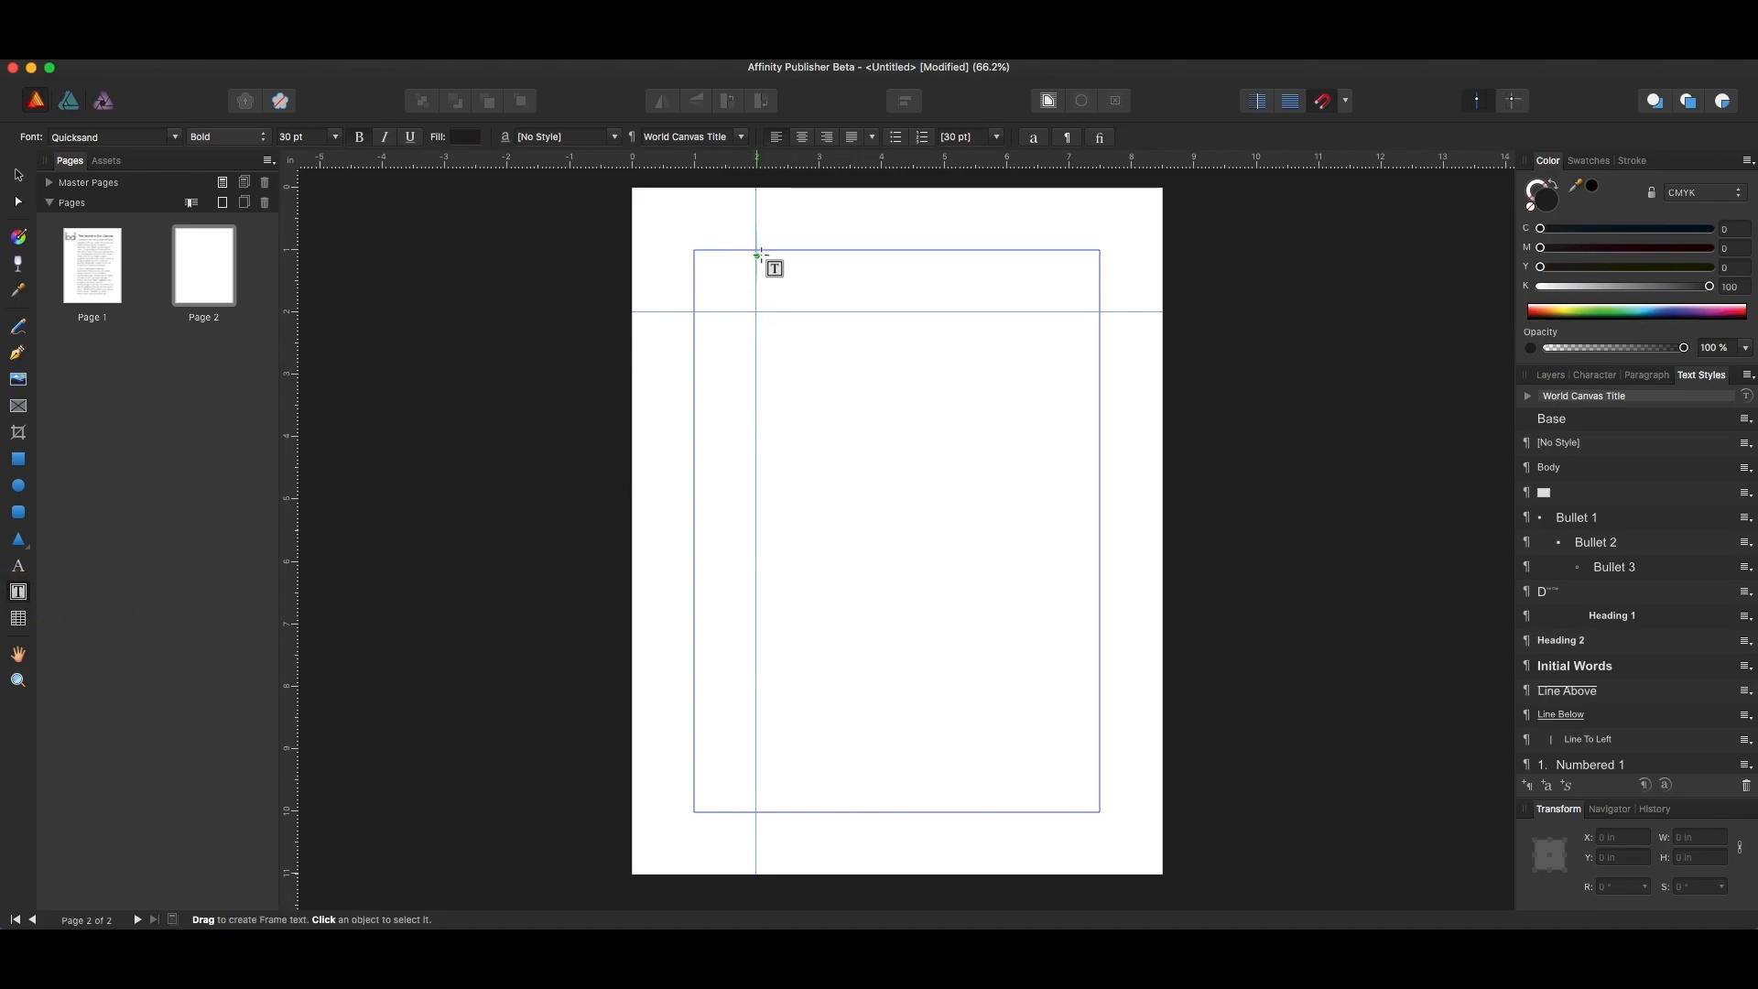
- Draw a text frame near the top of page 2 and enter 'My favorite programs'
{"action": "left_click_drag", "start_coordinate": [761, 255], "coordinate": [1093, 311]}
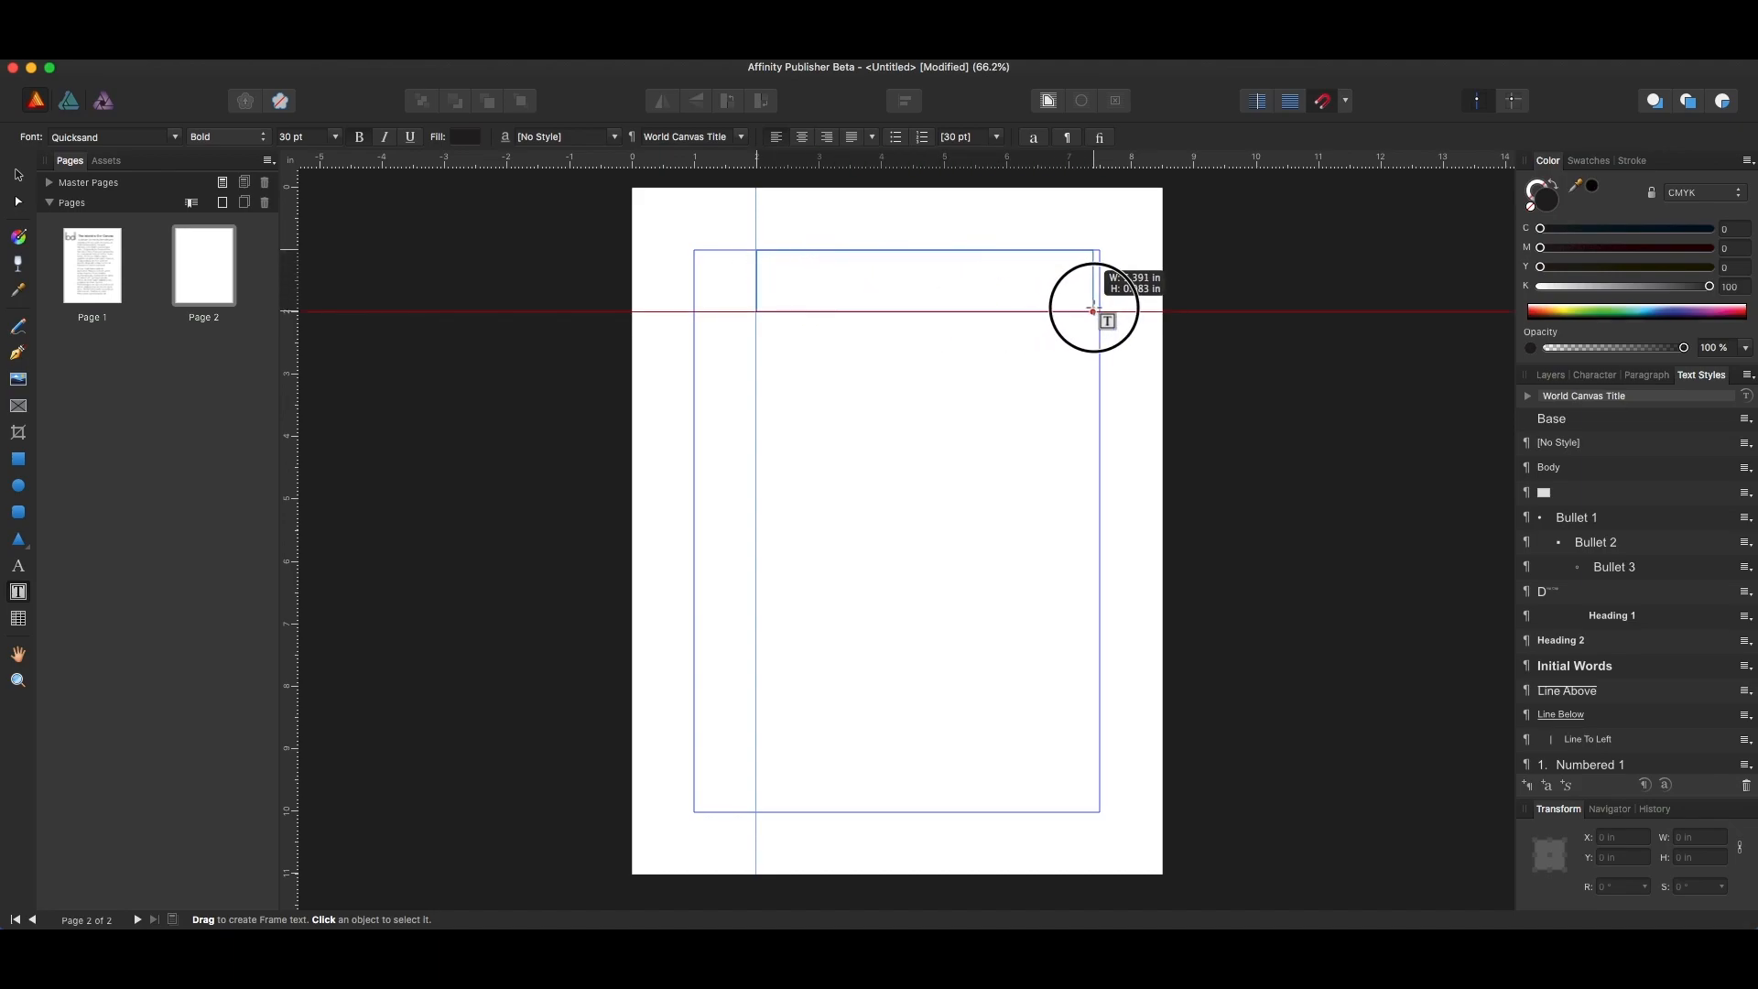
{"action": "left_click", "coordinate": [176, 137]}
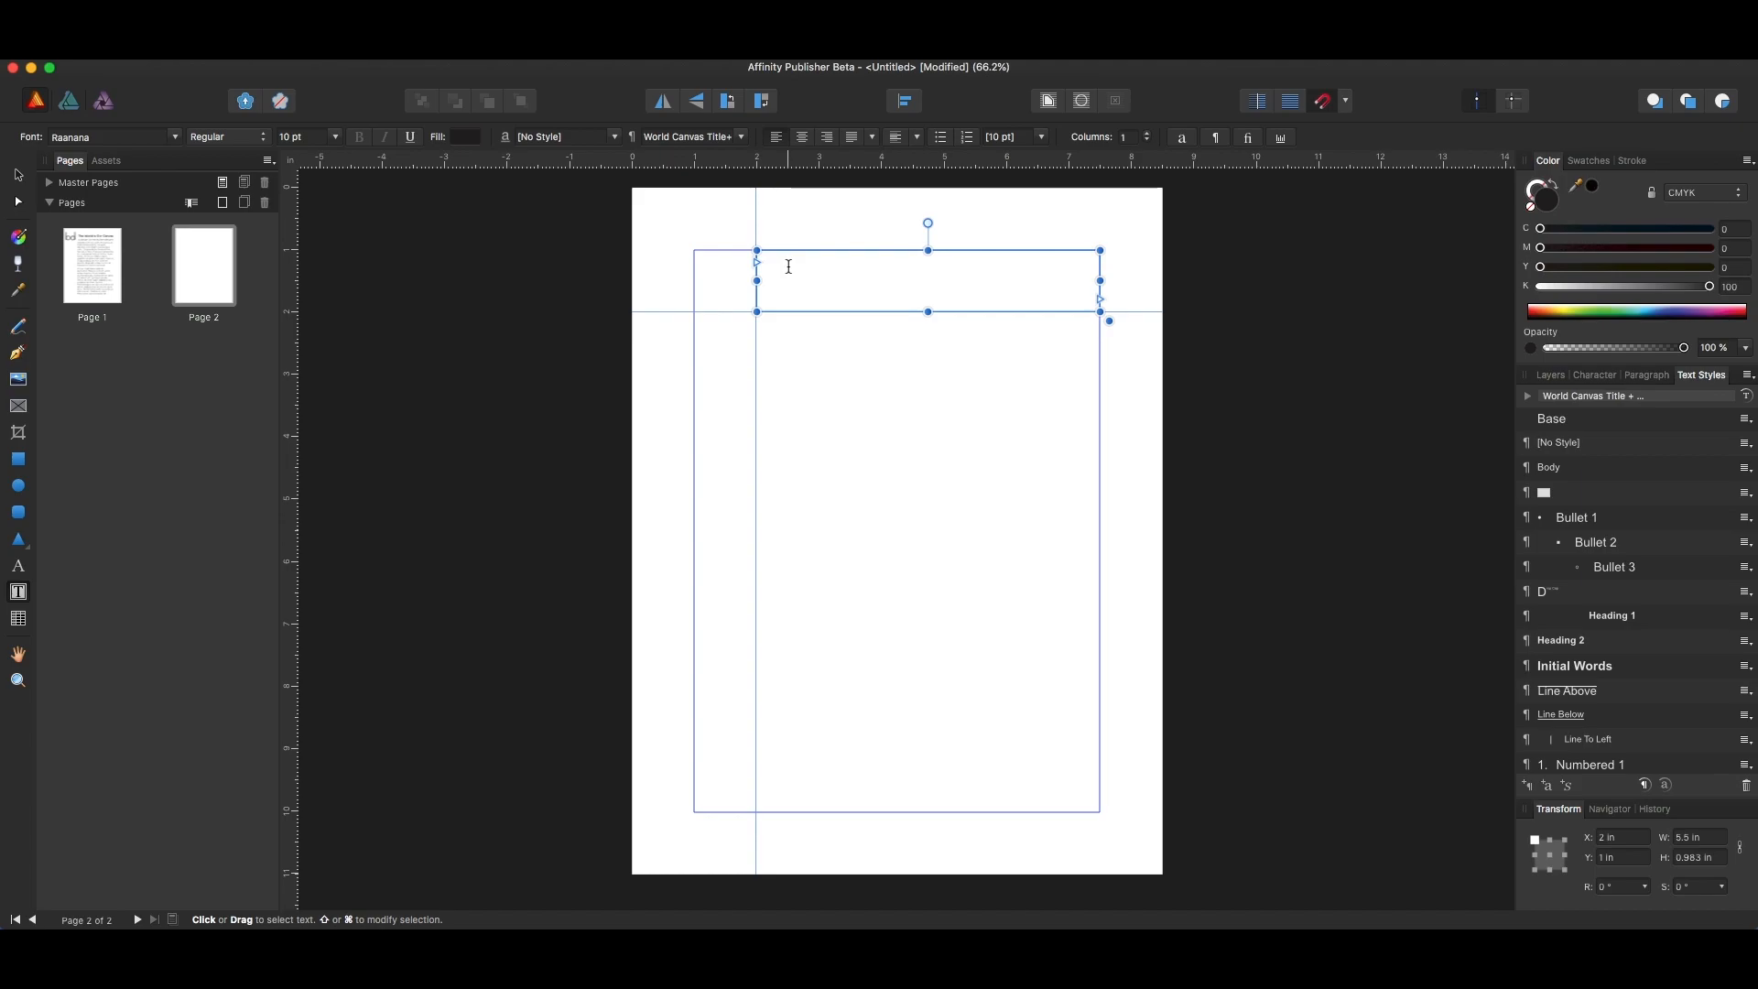
{"action": "type", "text": "My favorite programs"}
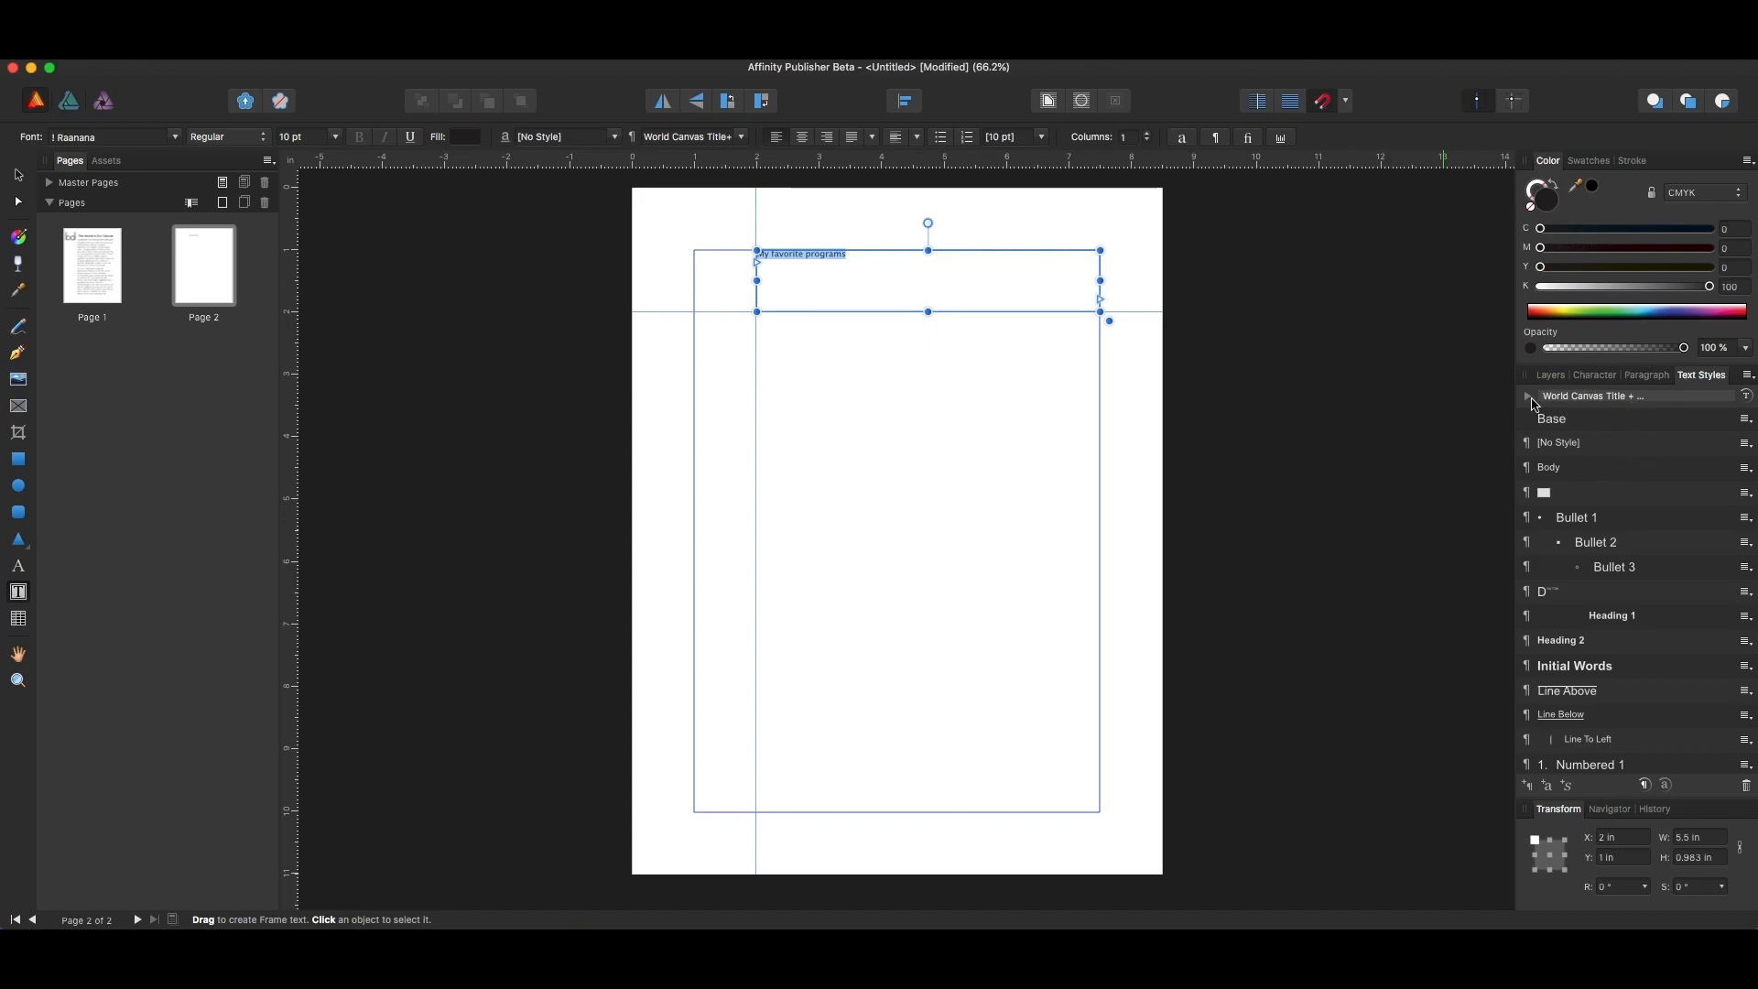
- Apply the World Canvas Title style to 'My favorite programs', giving it bold 30 pt Quicksand
{"action": "left_click", "coordinate": [1527, 401]}
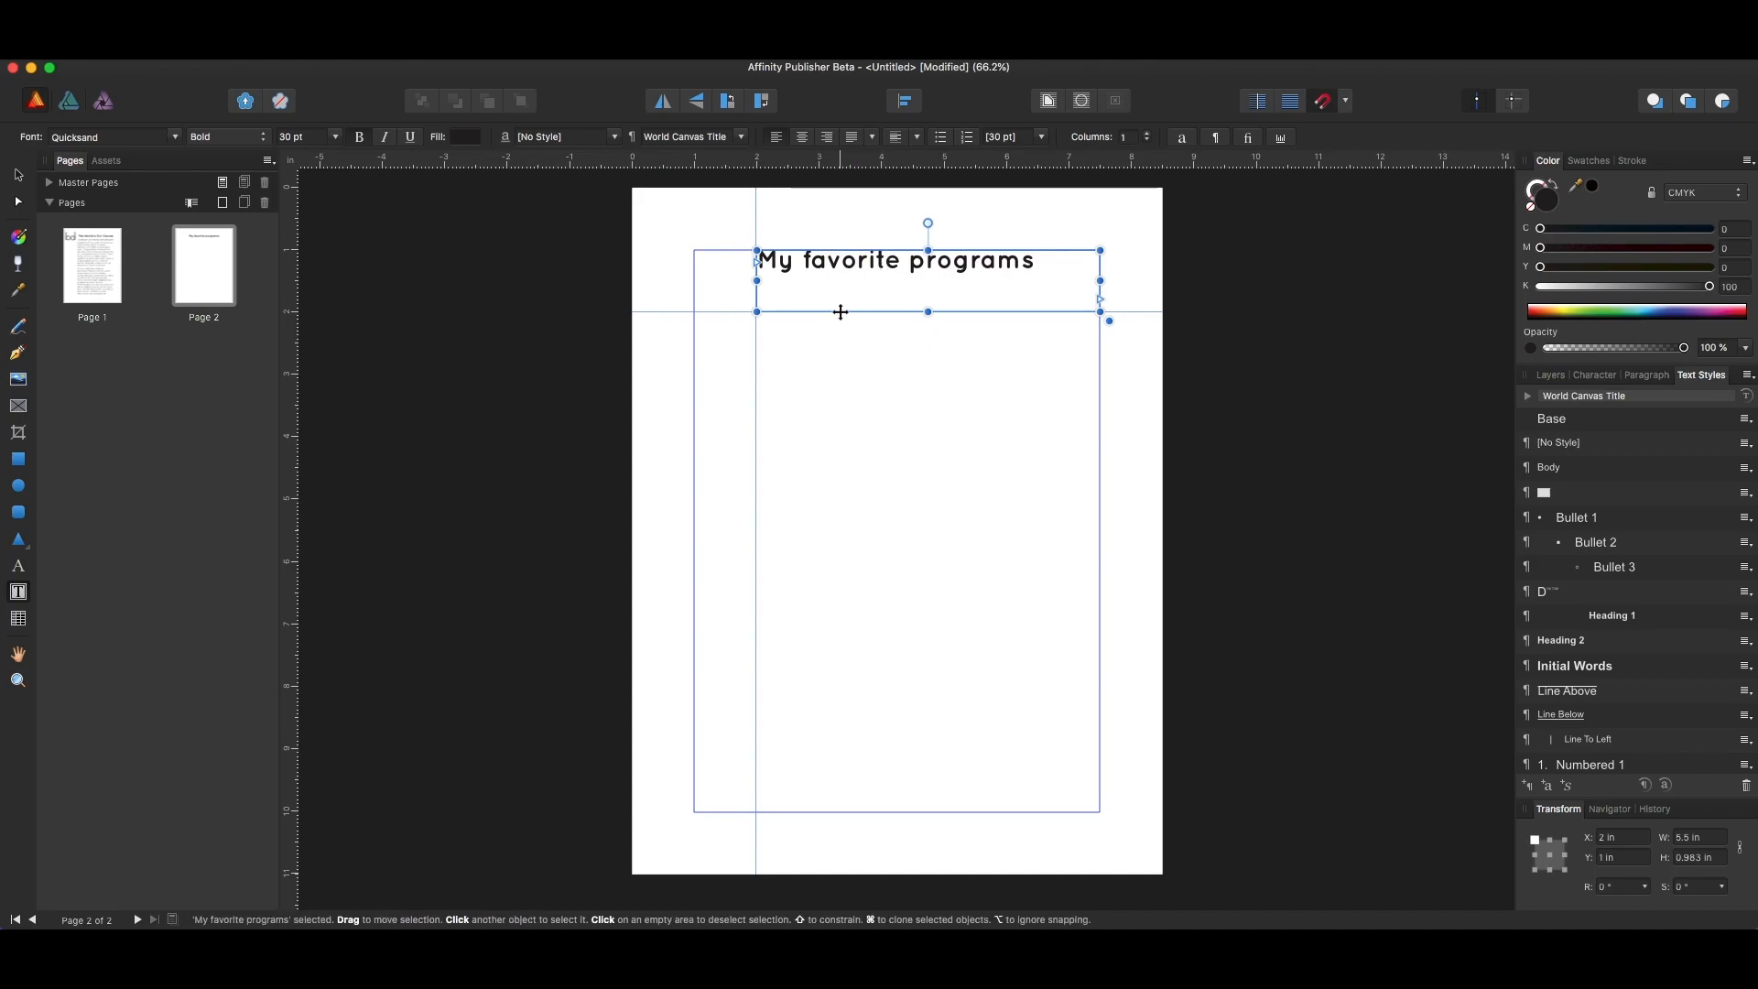
{"action": "left_click", "coordinate": [841, 260]}
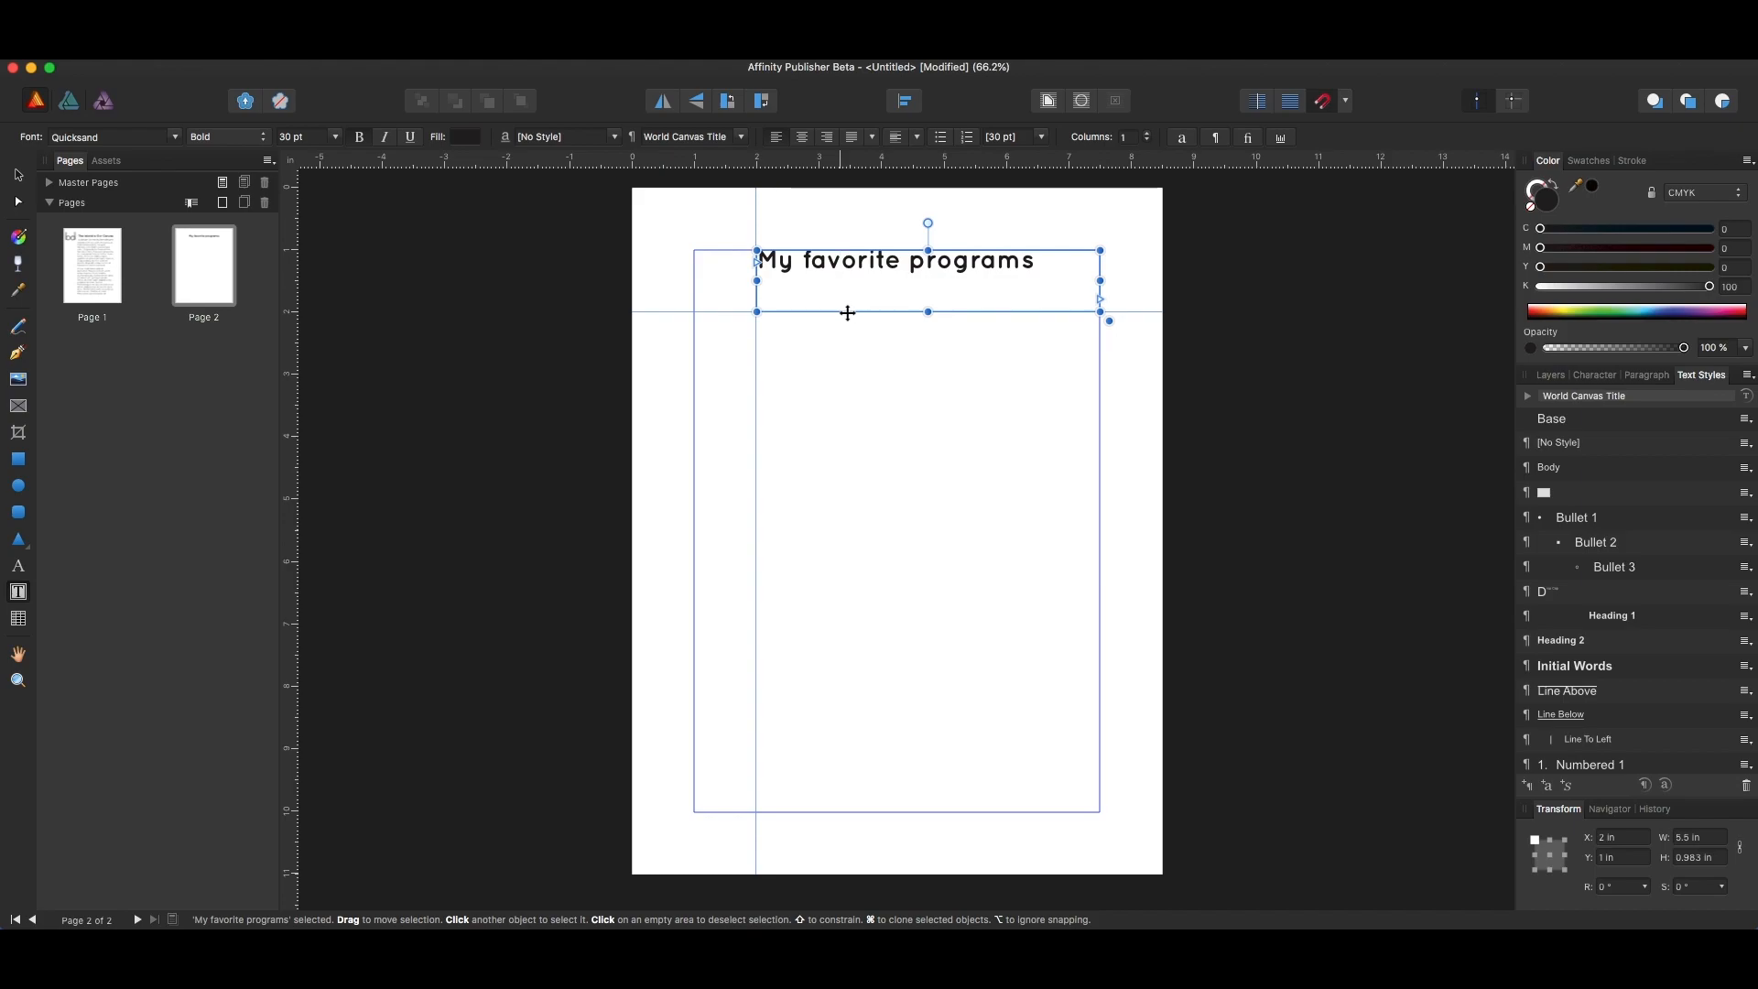
{"action": "mouse_move", "coordinate": [863, 308]}
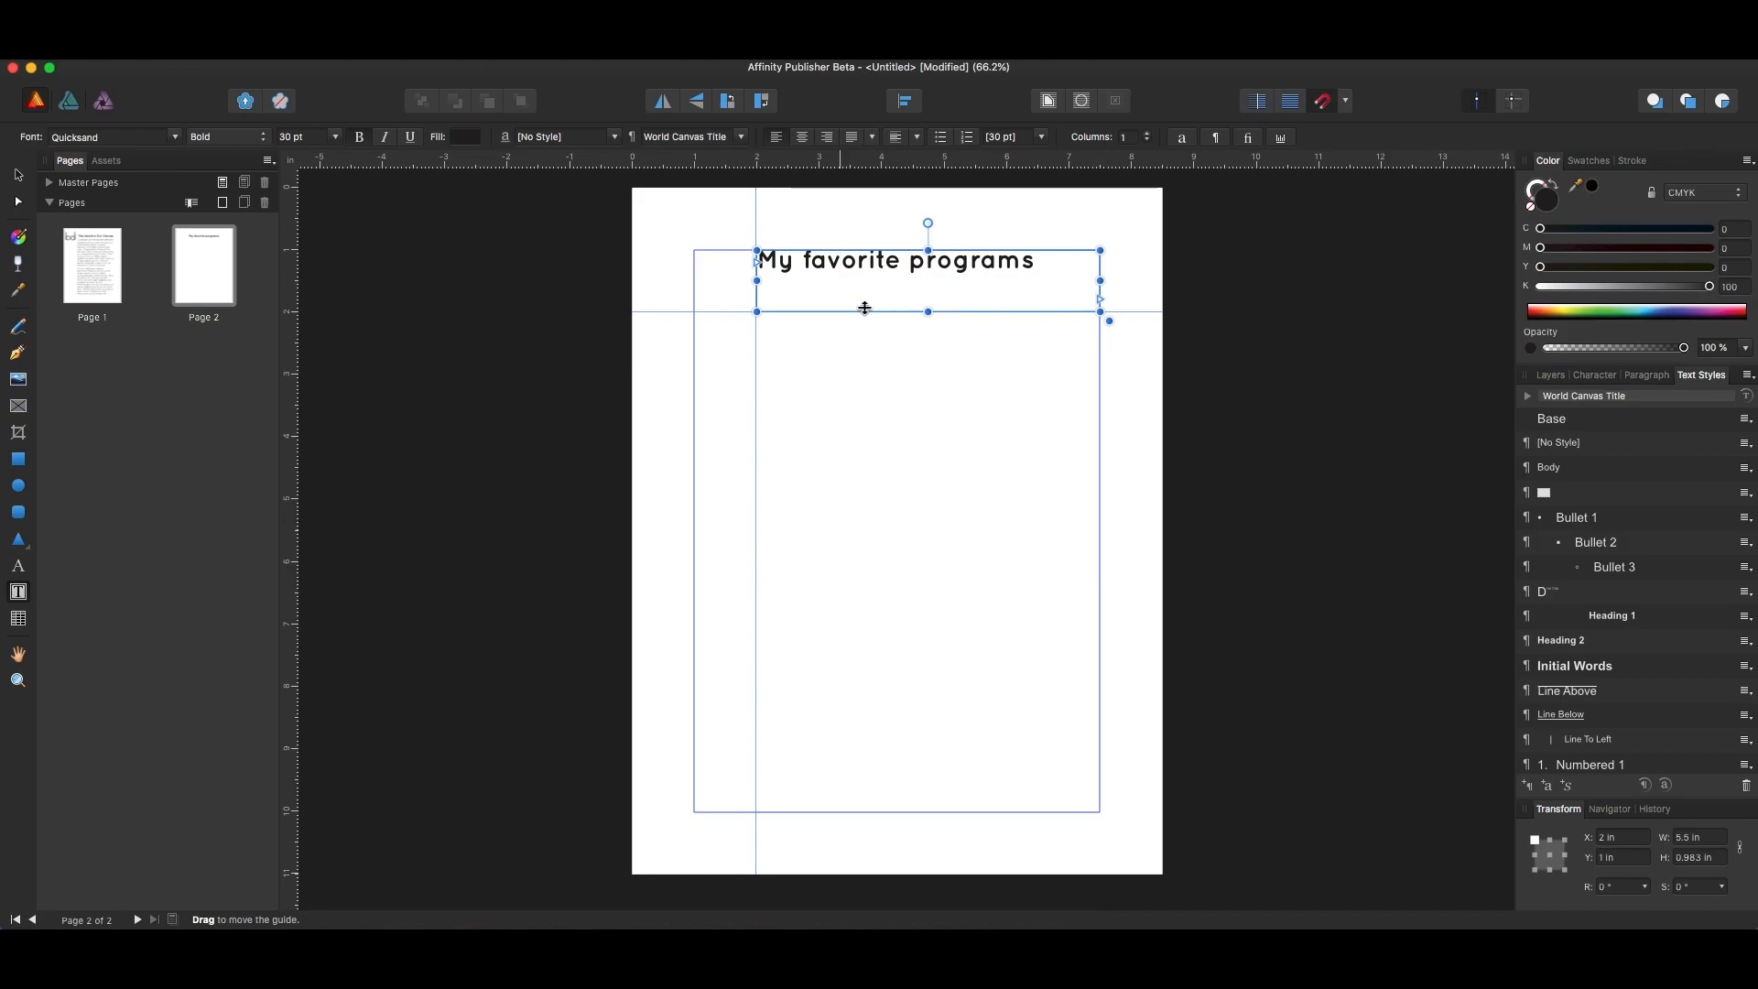